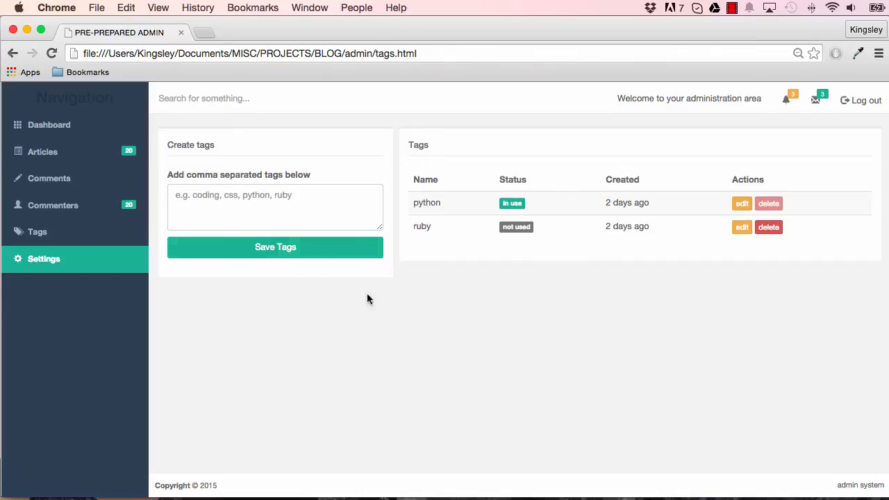
{"action": "mouse_move", "coordinate": [68, 258]}
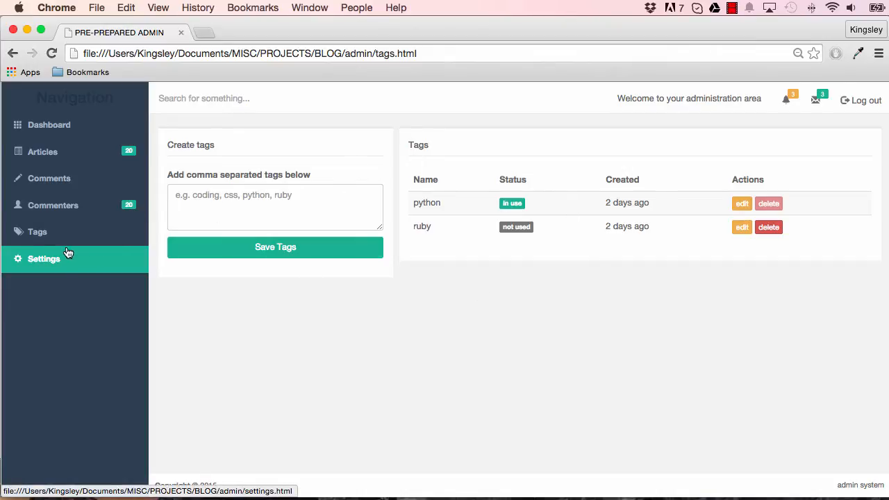
Step: In Chrome, view the Settings and then Commenters admin pages, then return to the editor
{"action": "left_click", "coordinate": [44, 258]}
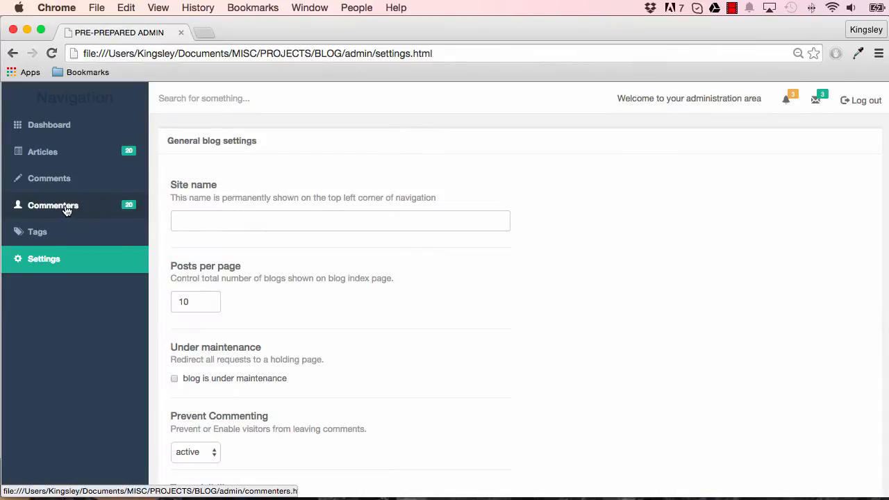
{"action": "left_click", "coordinate": [53, 205]}
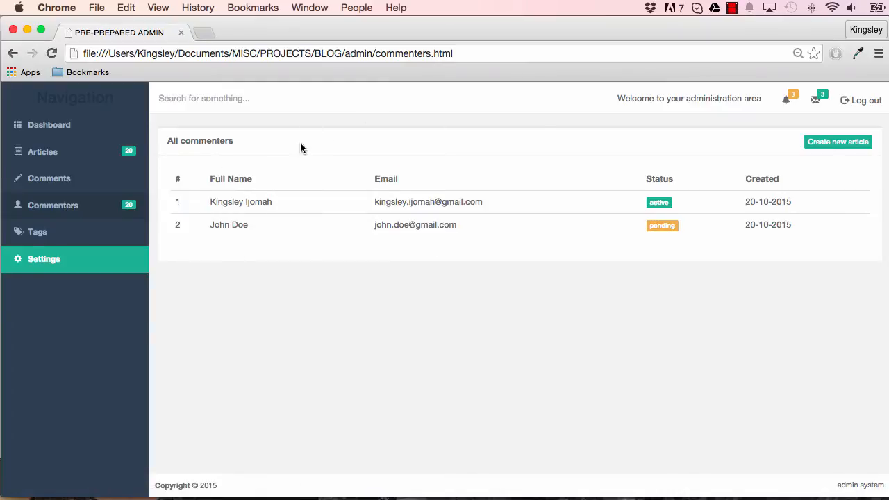
{"action": "key", "text": "cmd+tab"}
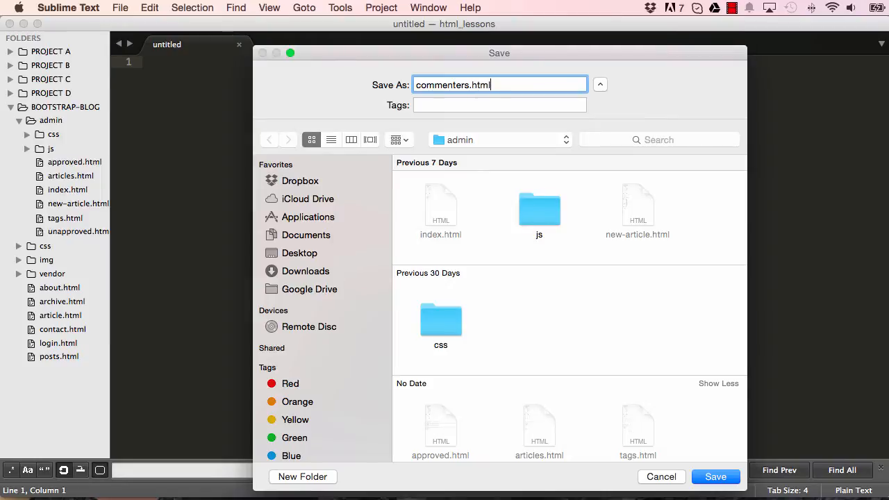
Step: Save the new file as commenters.html and expand the bs3-template:html snippet
{"action": "left_click", "coordinate": [715, 477]}
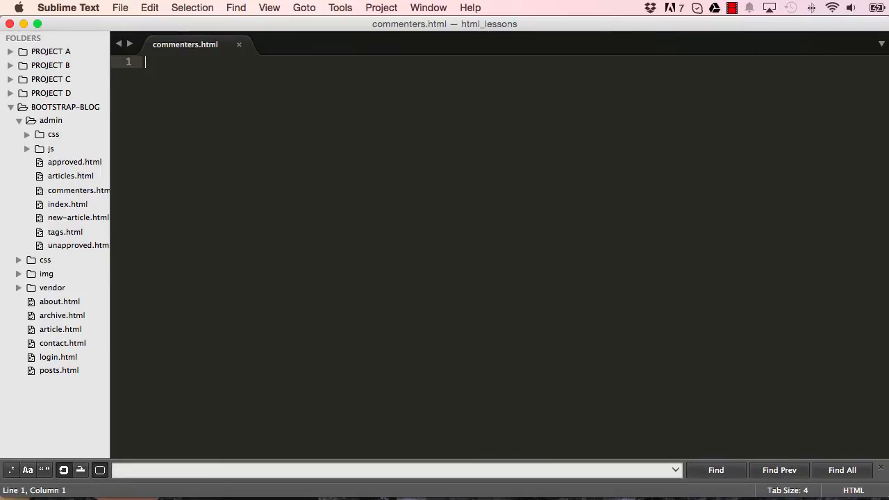
{"action": "type", "text": "bs3-"}
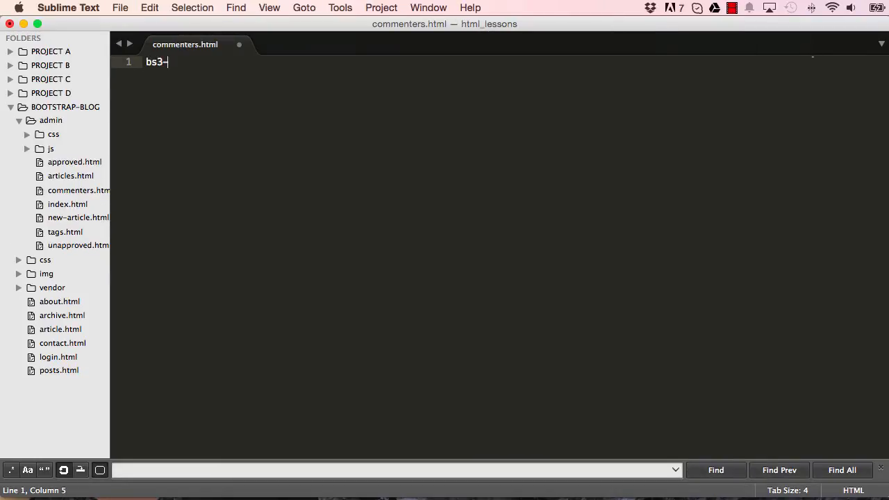
{"action": "type", "text": "template:ht"}
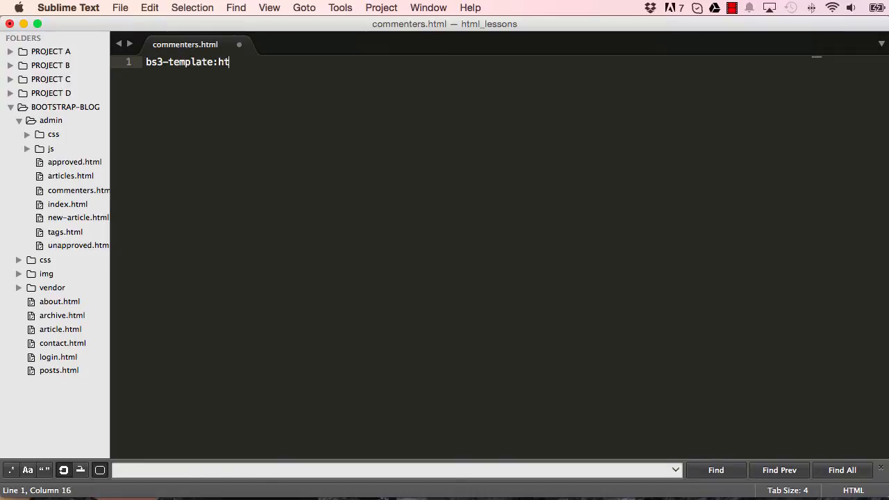
{"action": "key", "text": "tab"}
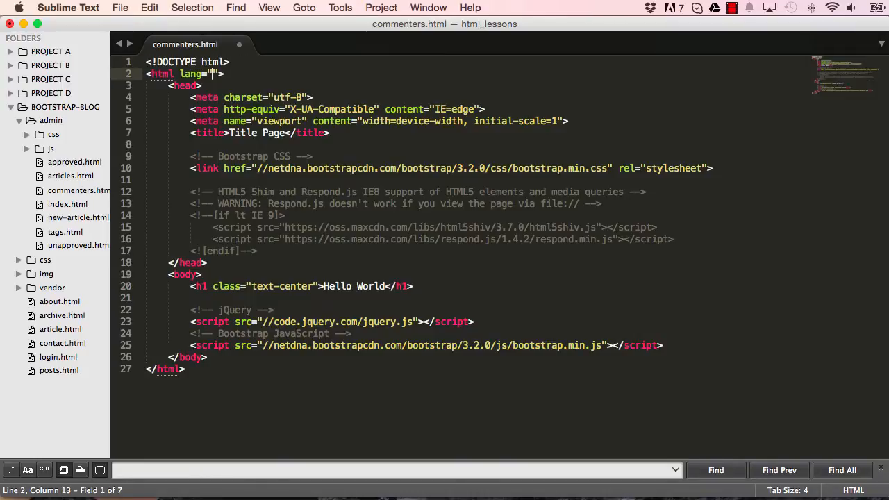
Step: Set lang to en, add http: to the CDN links, save, and select the title
{"action": "type", "text": "en"}
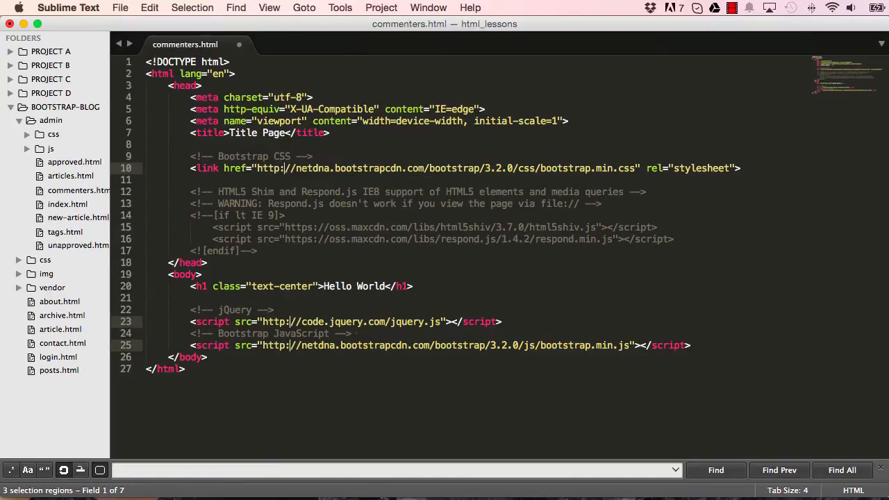
{"action": "key", "text": "cmd+s"}
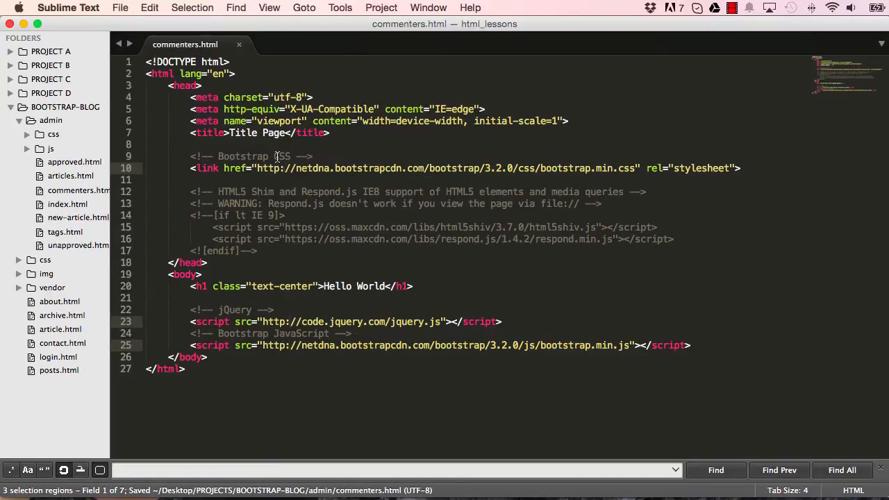
{"action": "double_click", "coordinate": [276, 133]}
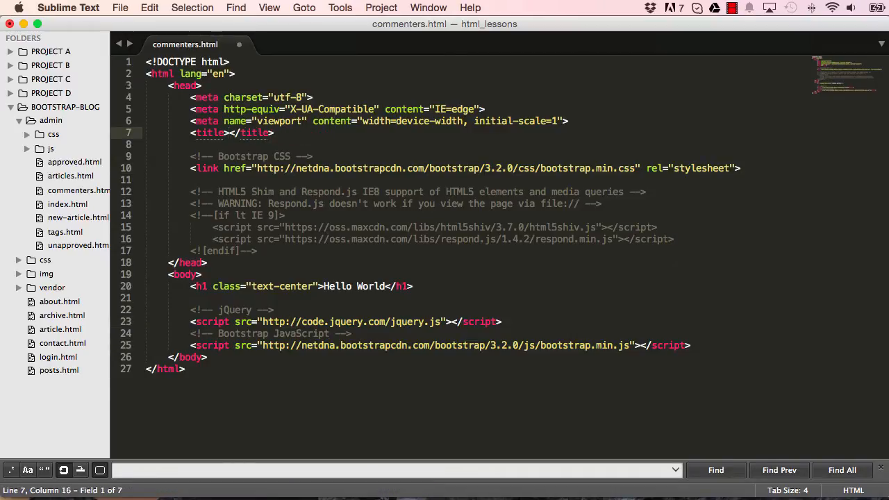
Step: Title the page 'Commenters' and add a stylesheet link to css/default.css, saving each change
{"action": "type", "text": "Commenters"}
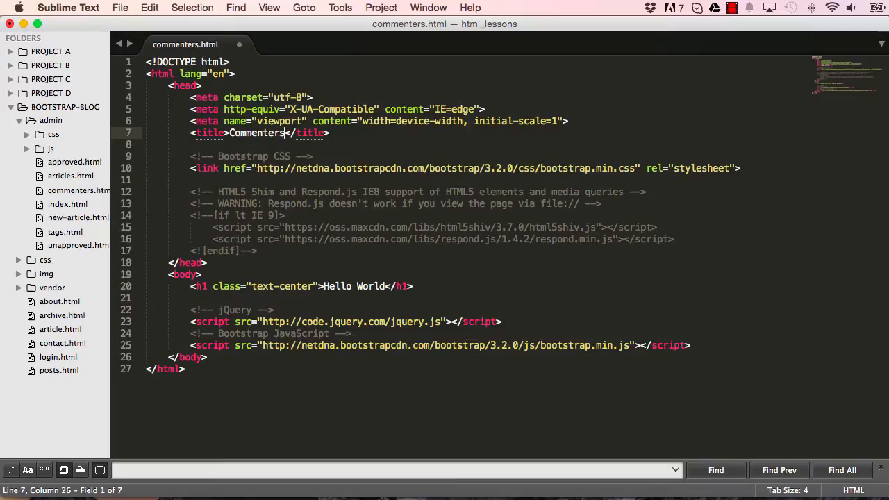
{"action": "key", "text": "cmd+s"}
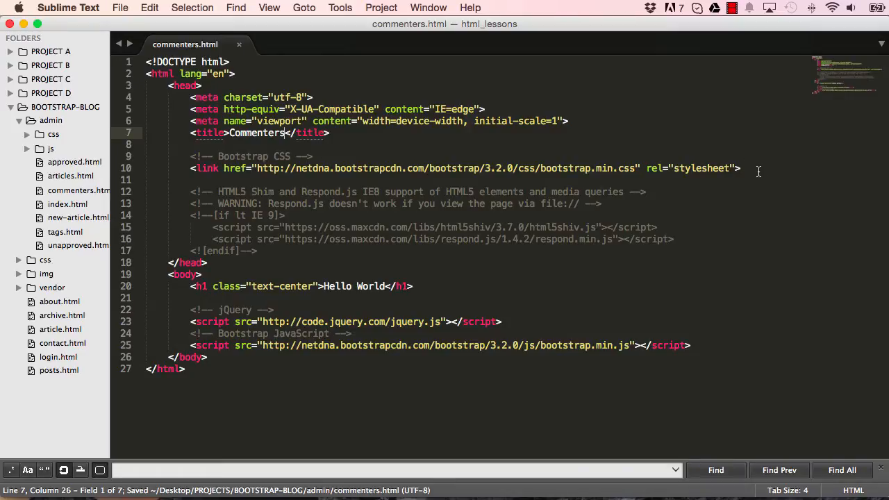
{"action": "type", "text": "link rel=\"stylesheet\" type=\"text/css\" href=\"css/\">"}
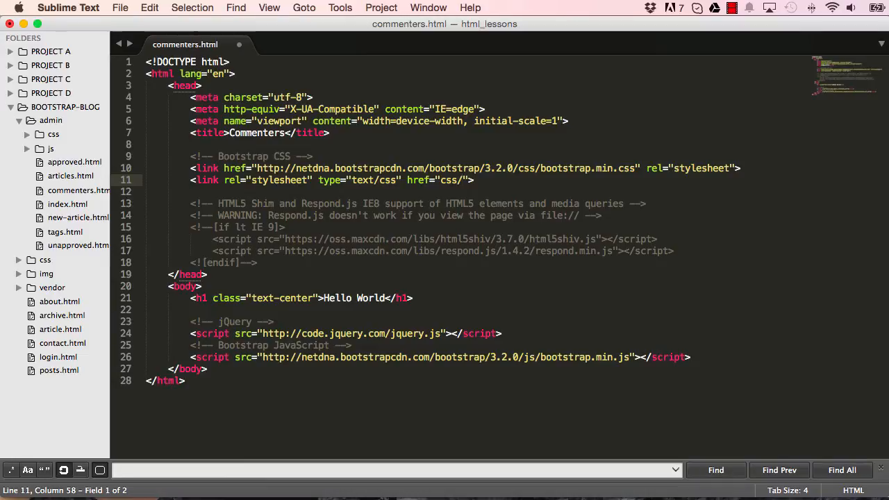
{"action": "type", "text": "default.css"}
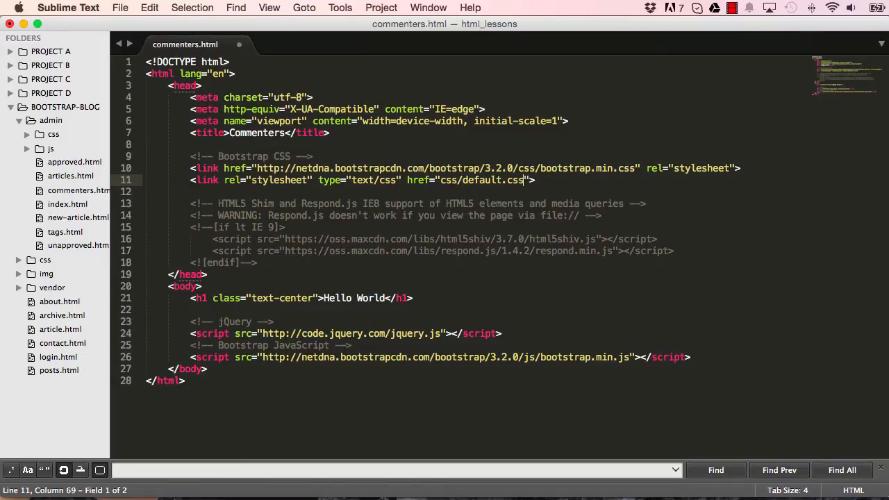
{"action": "key", "text": "cmd+s"}
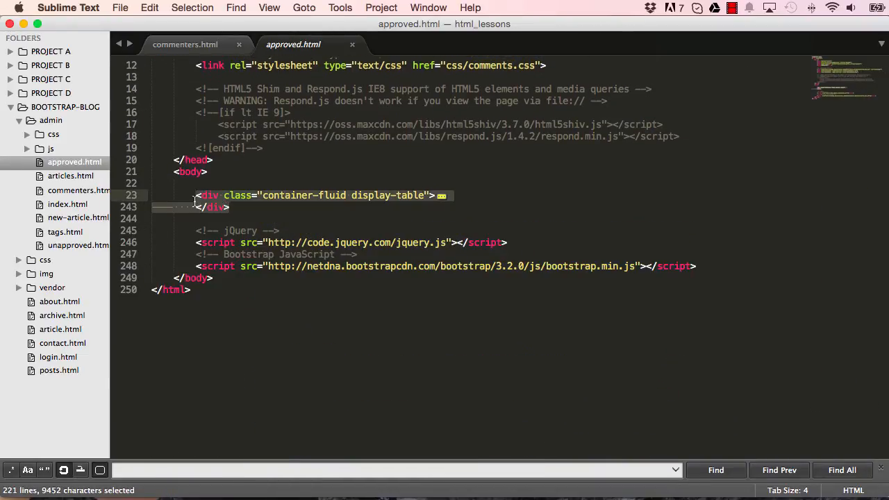
Step: Paste the approved page's container markup into the commenters.html body
{"action": "left_click", "coordinate": [184, 44]}
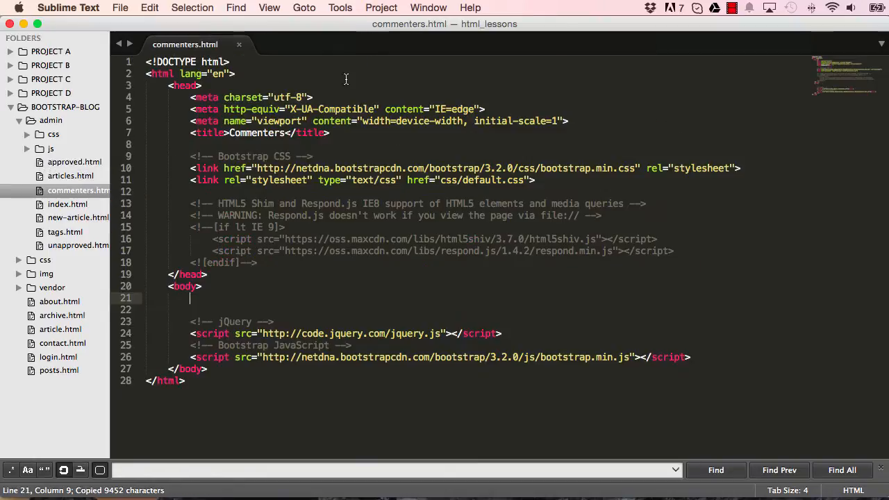
{"action": "key", "text": "enter"}
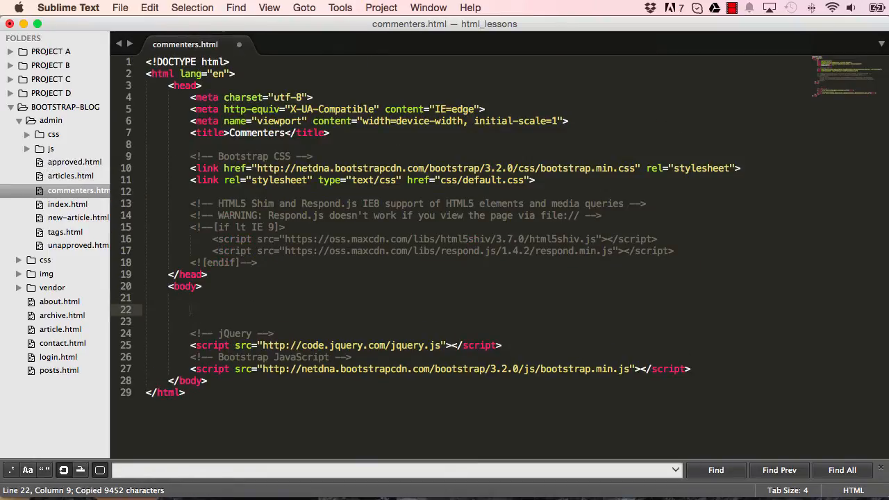
{"action": "scroll", "scroll_direction": "down", "scroll_amount": 3}
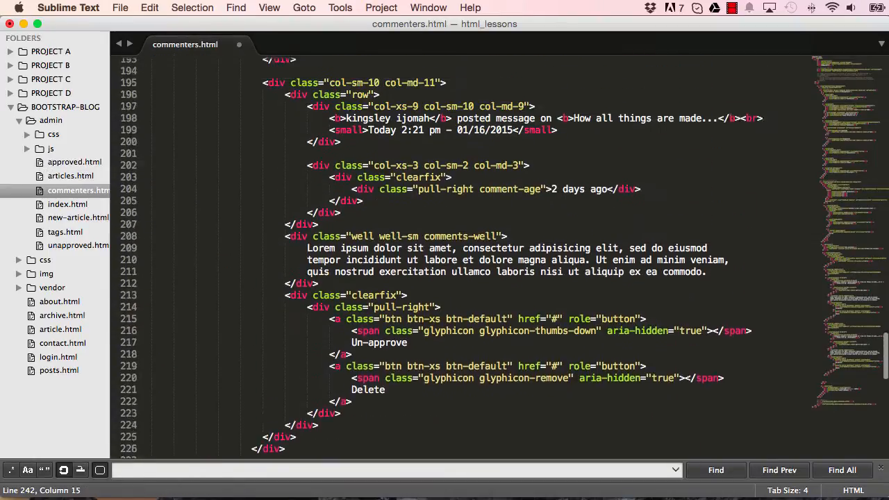
{"action": "scroll", "scroll_direction": "up", "scroll_amount": 3}
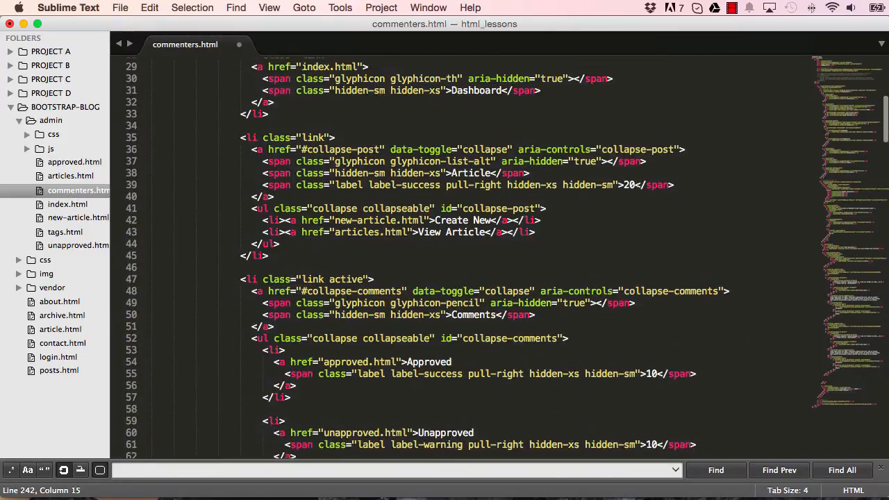
Step: Move the active class from the Comments menu item to Commenters and save
{"action": "double_click", "coordinate": [346, 279]}
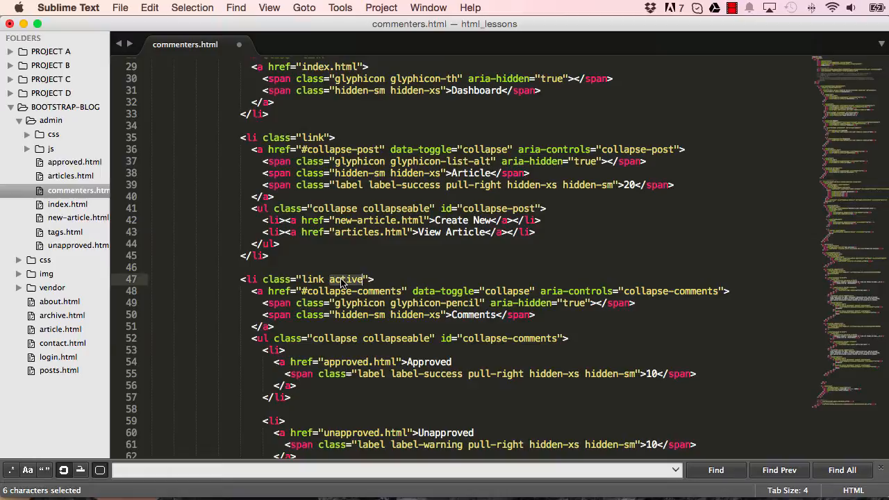
{"action": "key", "text": "cmd+x"}
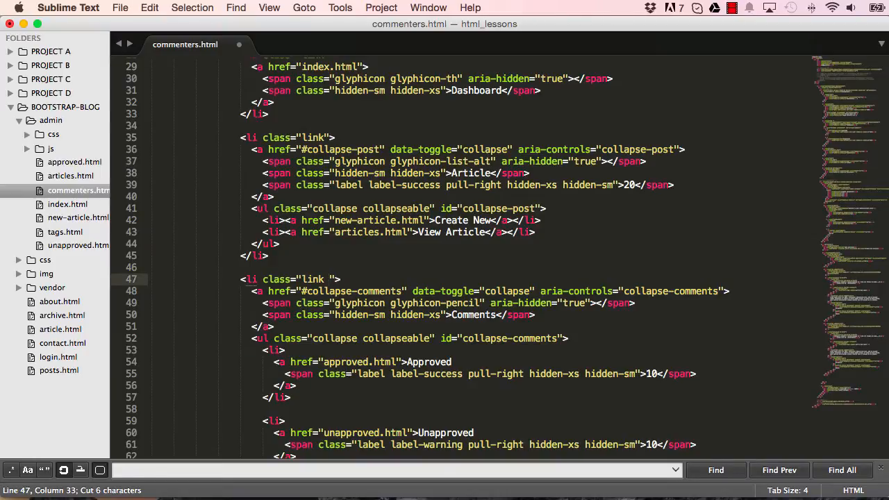
{"action": "scroll", "scroll_direction": "down", "scroll_amount": 3}
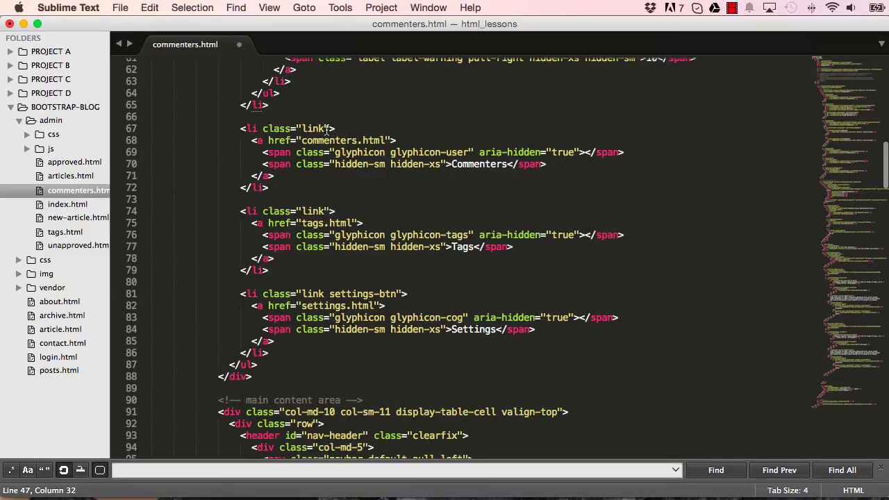
{"action": "type", "text": "active"}
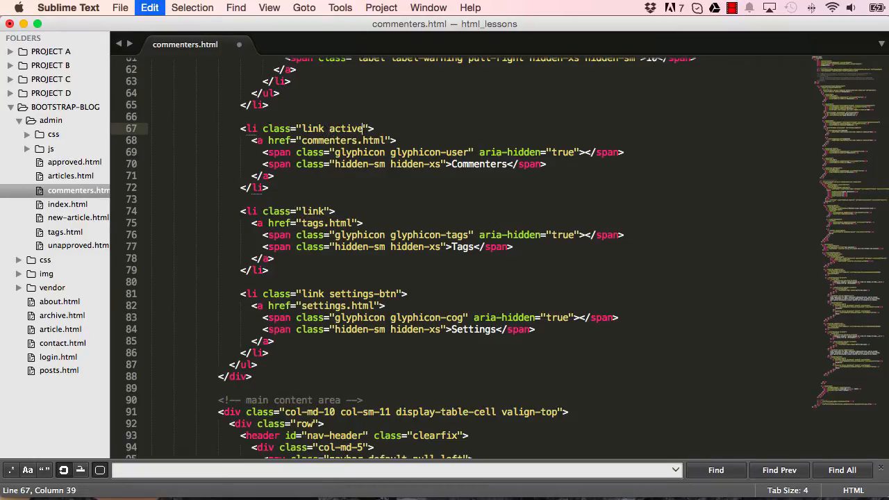
{"action": "key", "text": "cmd+s"}
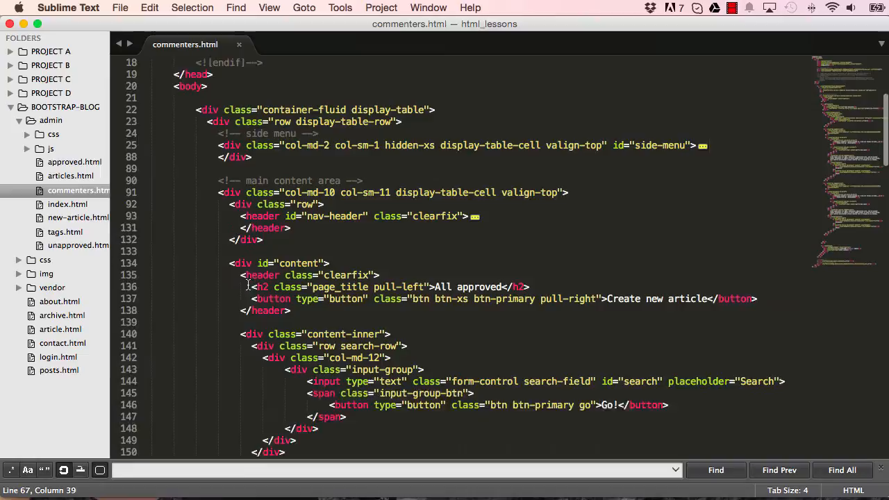
Step: Select and delete the search-row and comments-row blocks inside content-inner
{"action": "scroll", "scroll_direction": "down", "scroll_amount": 3}
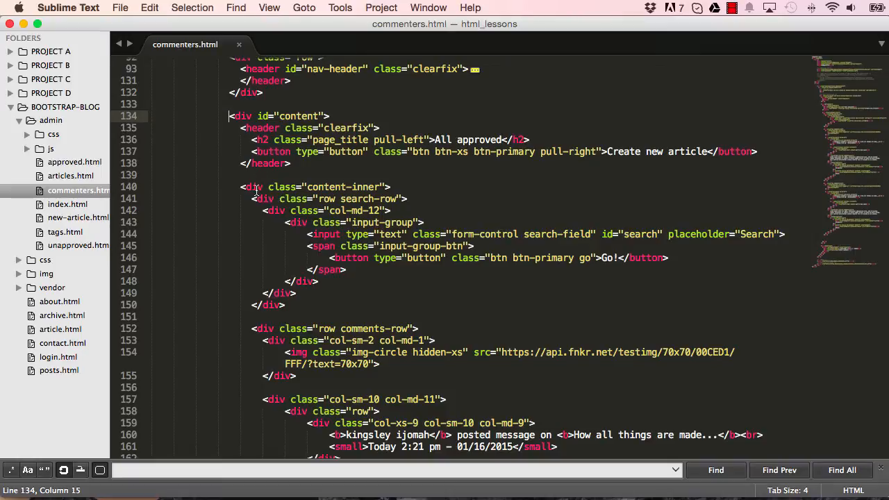
{"action": "scroll", "scroll_direction": "down", "scroll_amount": 3}
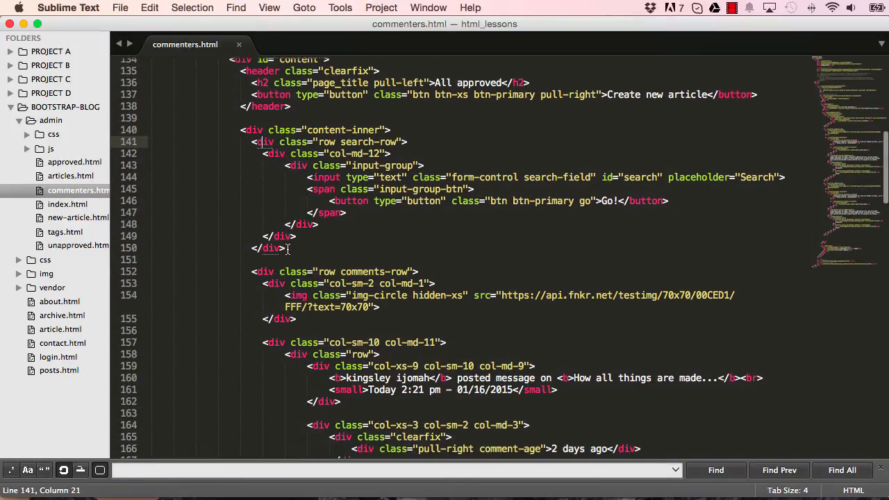
{"action": "left_click_drag", "start_coordinate": [256, 141], "coordinate": [285, 248]}
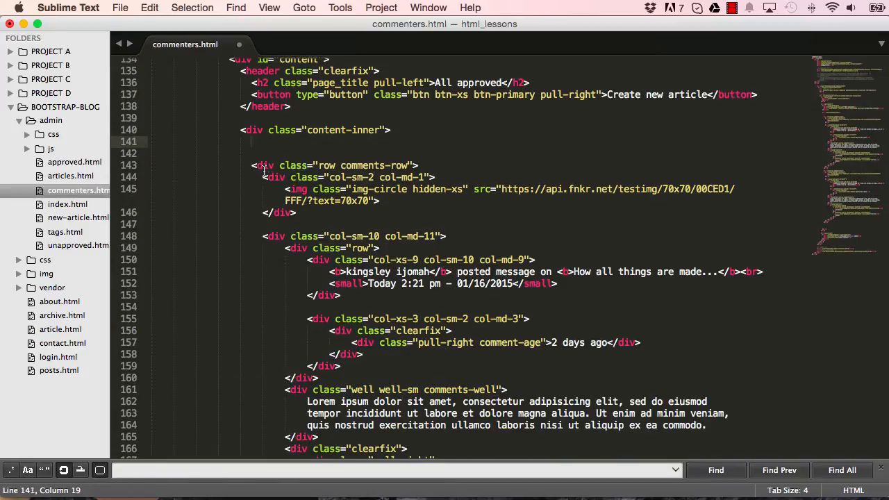
{"action": "scroll", "scroll_direction": "down", "scroll_amount": 3}
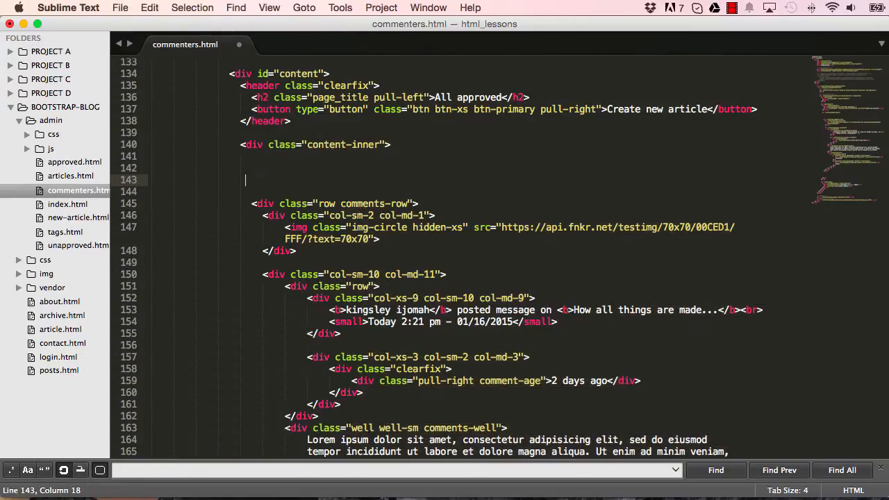
{"action": "scroll", "scroll_direction": "down", "scroll_amount": 3}
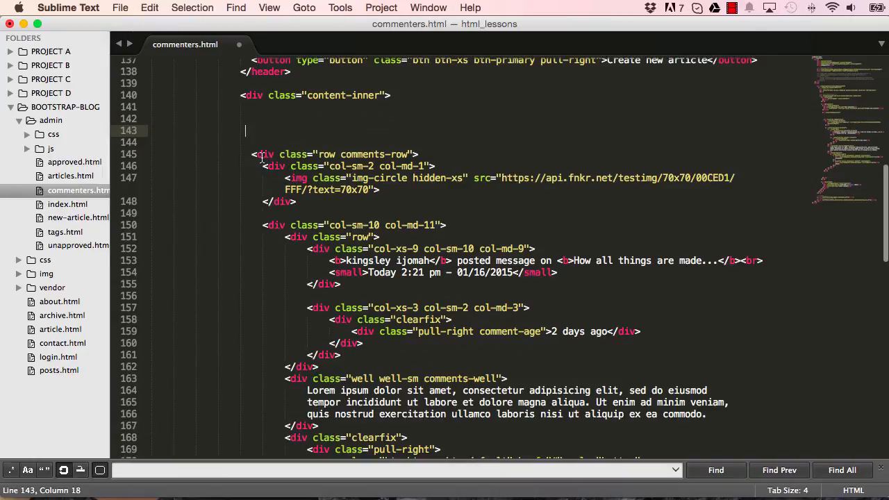
{"action": "scroll", "scroll_direction": "down", "scroll_amount": 3}
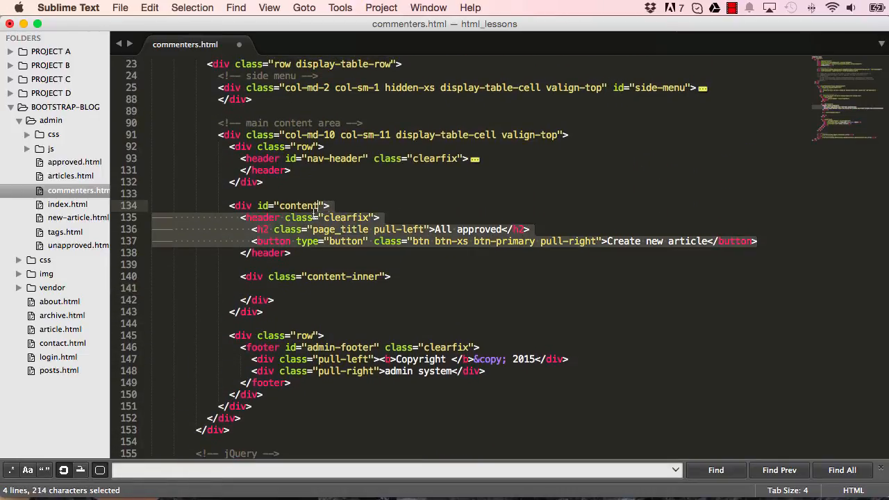
Step: Replace the h2 and button with col-md-3 and col-md-9 divs, the first reading bold 'All commenters'
{"action": "key", "text": "delete"}
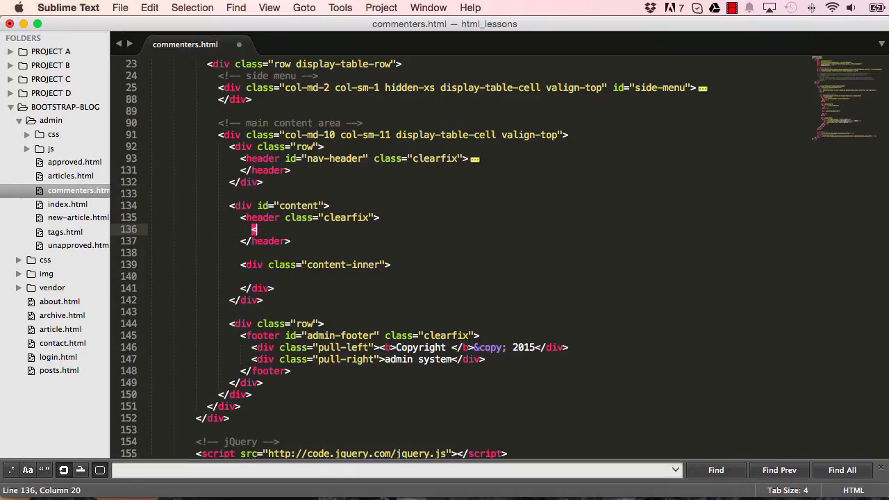
{"action": "key", "text": "backspace"}
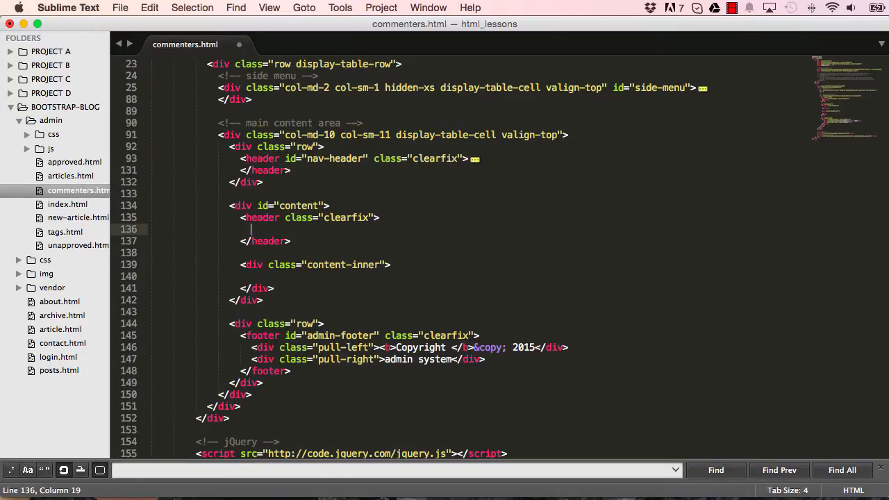
{"action": "type", "text": "<div></div>"}
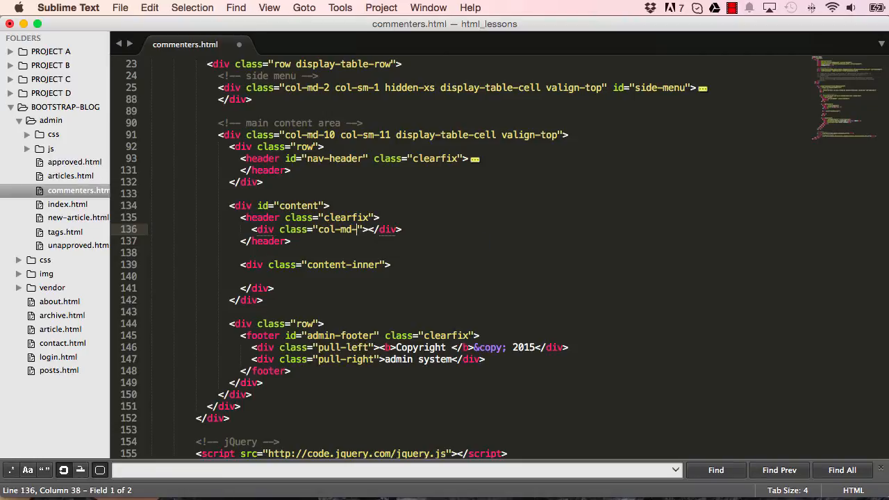
{"action": "type", "text": "3"}
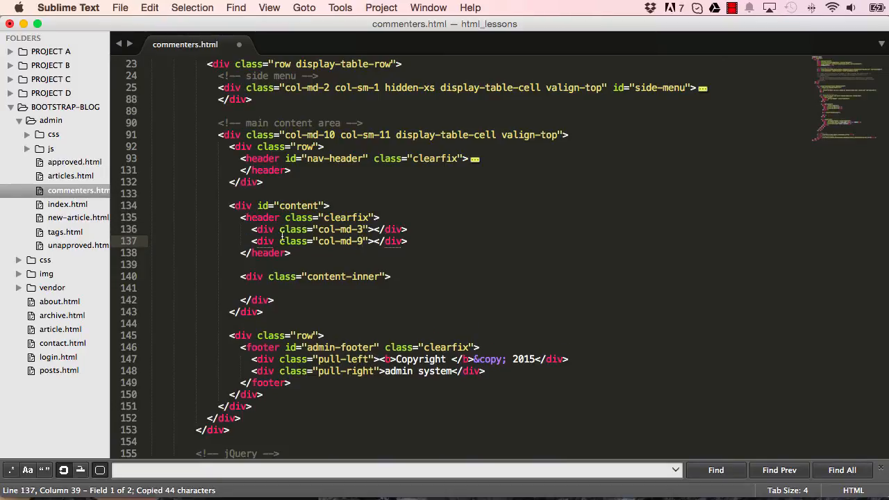
{"action": "left_click", "coordinate": [375, 229]}
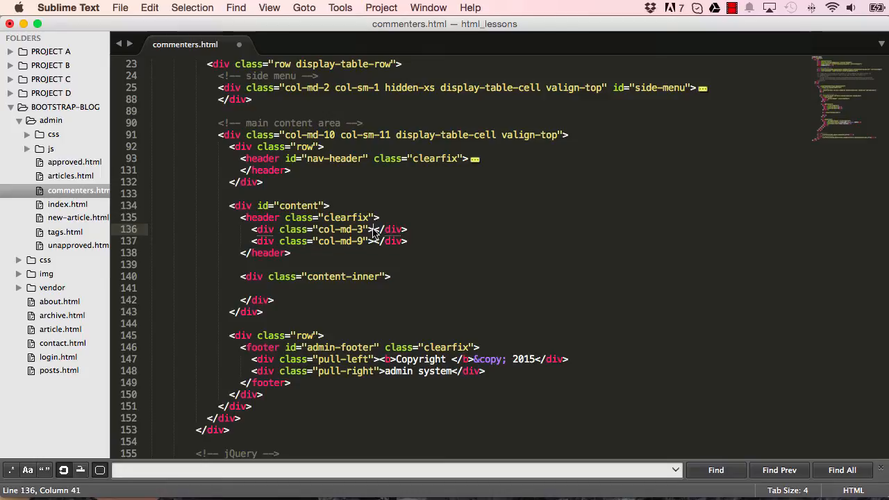
{"action": "type", "text": "b"}
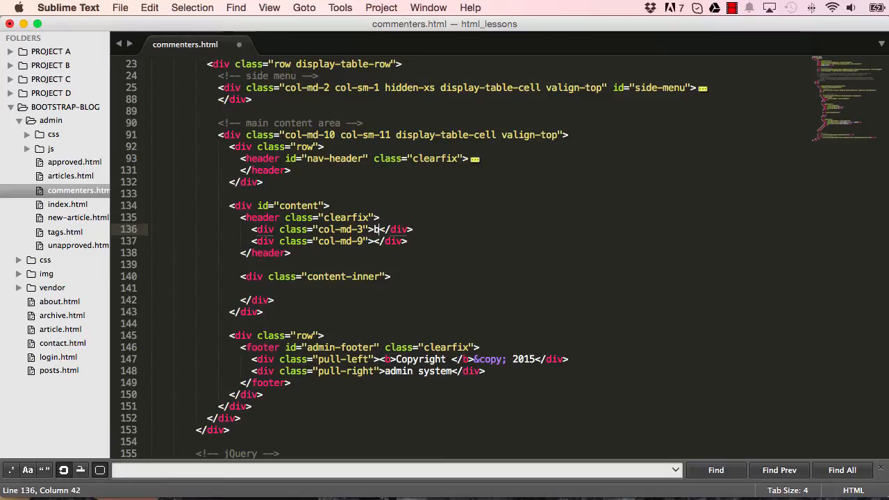
{"action": "type", "text": "All commenters</b>"}
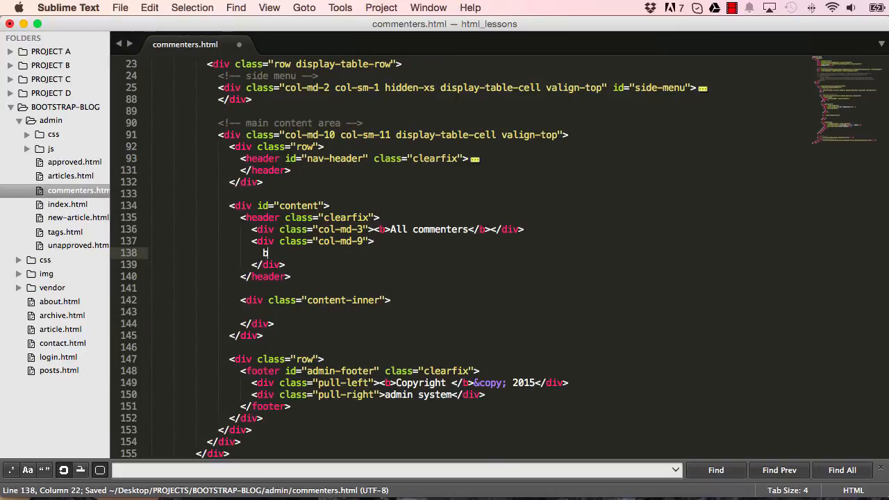
Step: Insert a small primary button from bs3-xs-button:primary and give it the pull-right class
{"action": "type", "text": "bs3-xs-bu"}
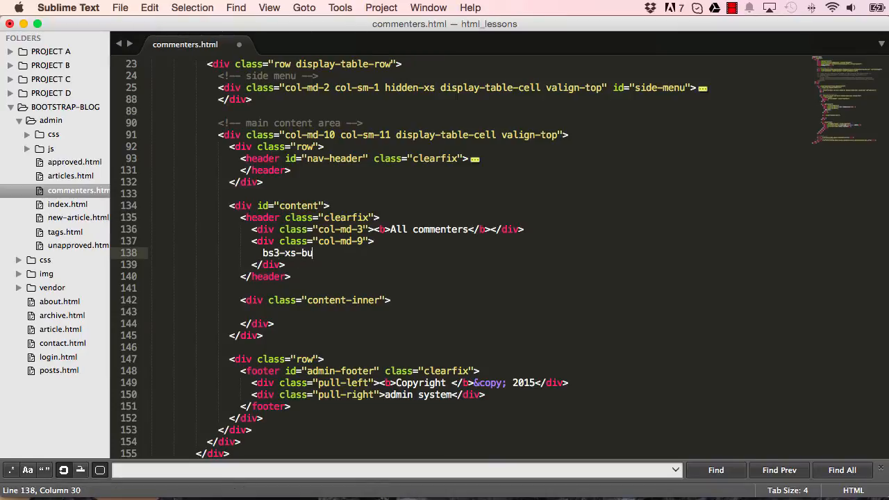
{"action": "type", "text": "tton:pri"}
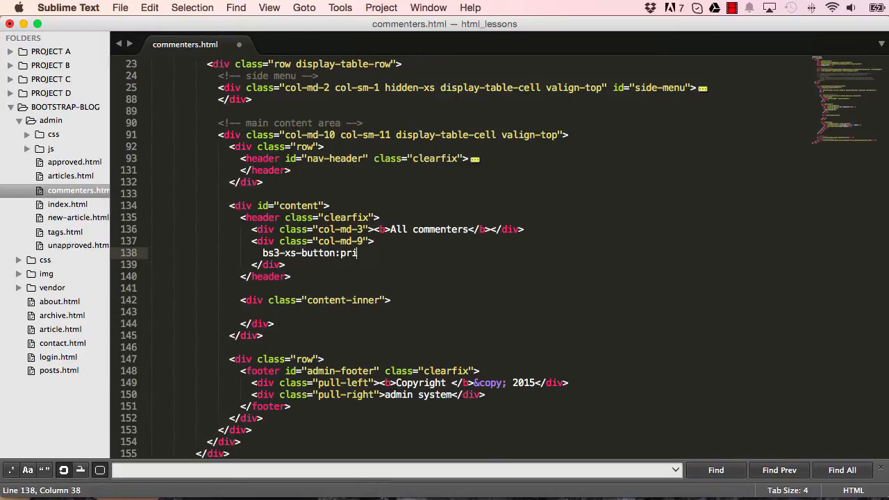
{"action": "key", "text": "tab"}
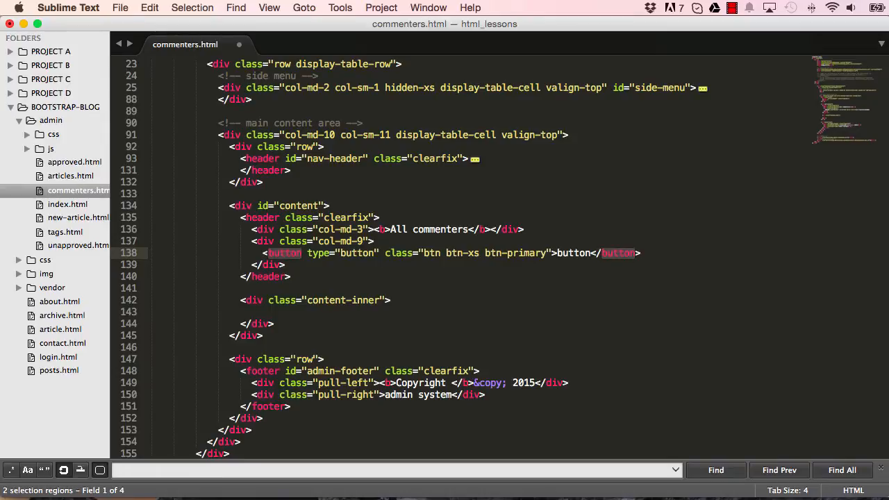
{"action": "mouse_move", "coordinate": [546, 253]}
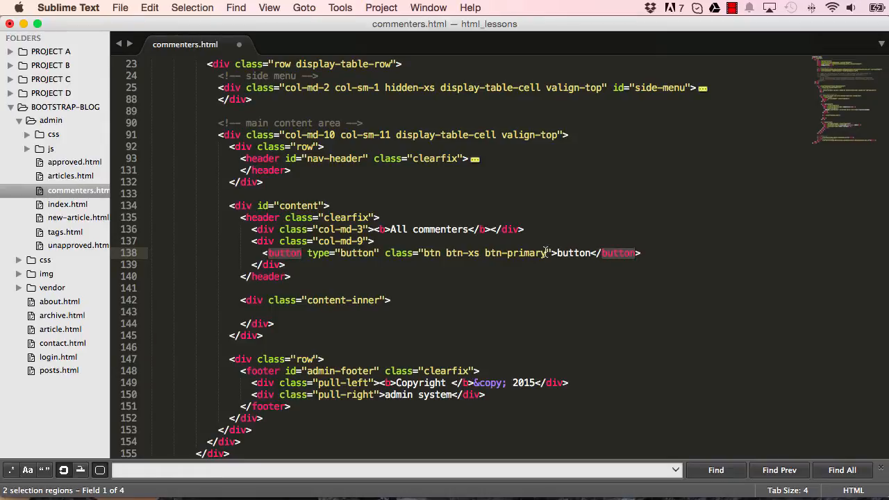
{"action": "type", "text": "pull-"}
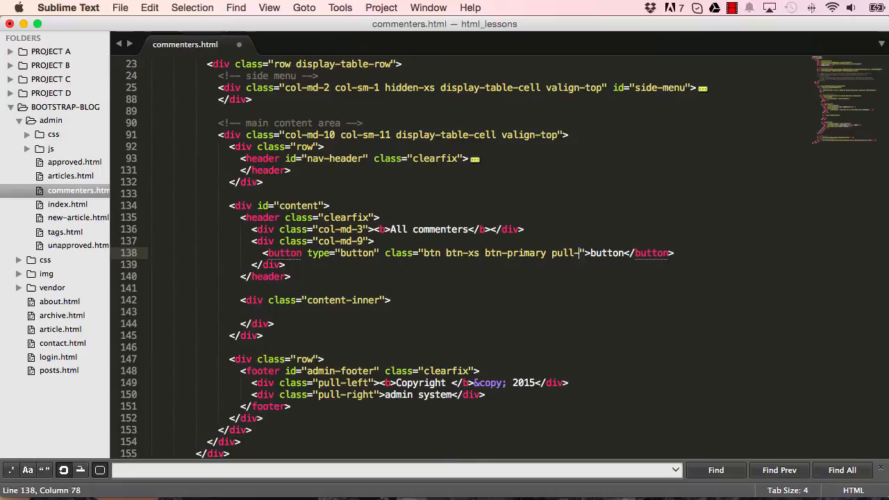
{"action": "type", "text": "right"}
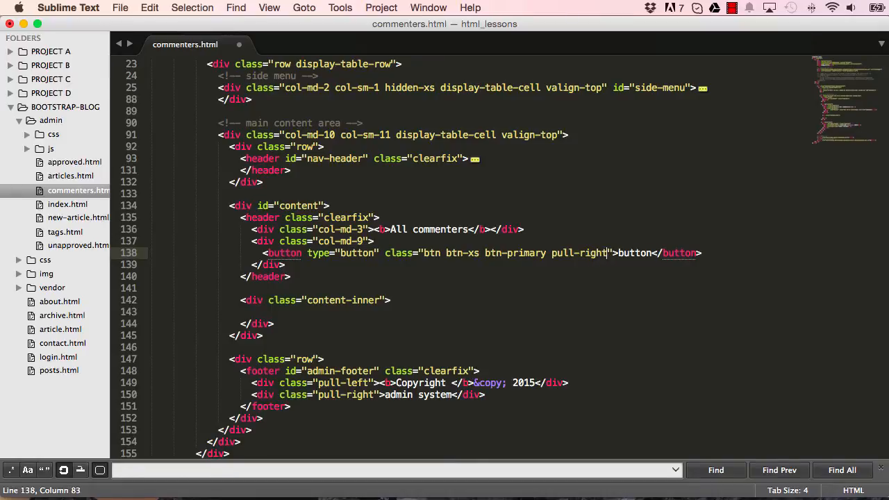
Step: Label the button 'Create new article' and save the page
{"action": "double_click", "coordinate": [635, 253]}
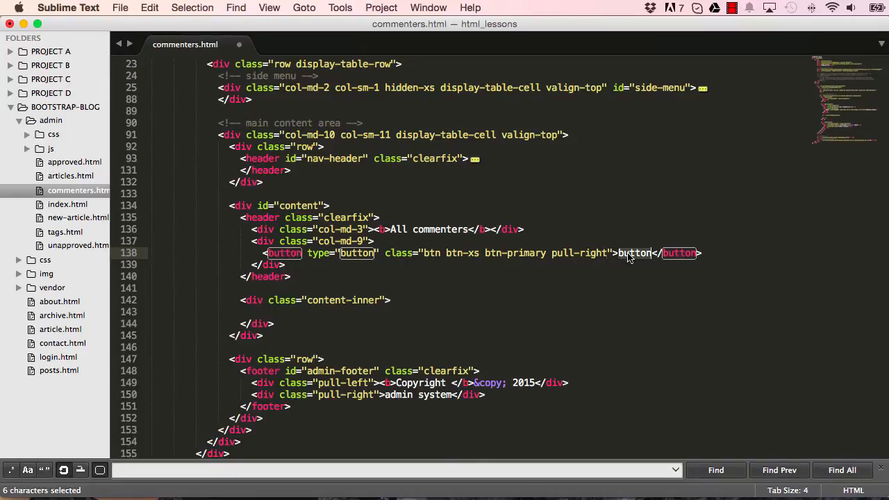
{"action": "type", "text": "Create new article"}
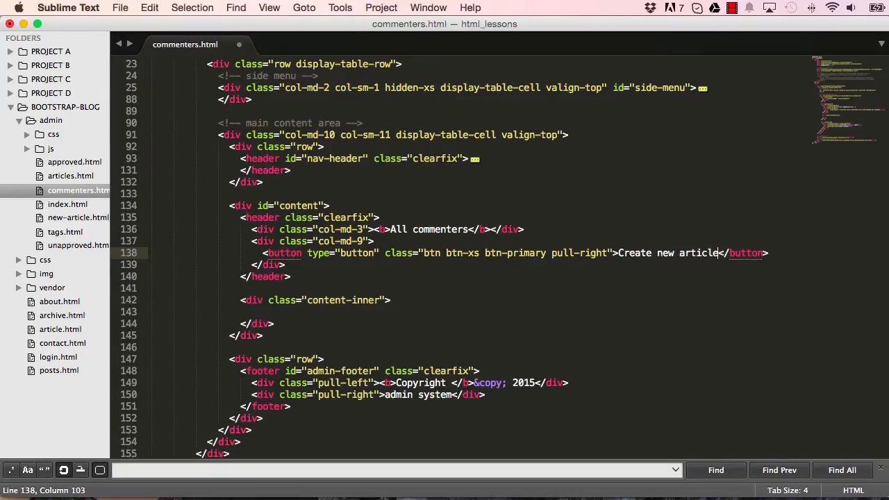
{"action": "key", "text": "cmd+s"}
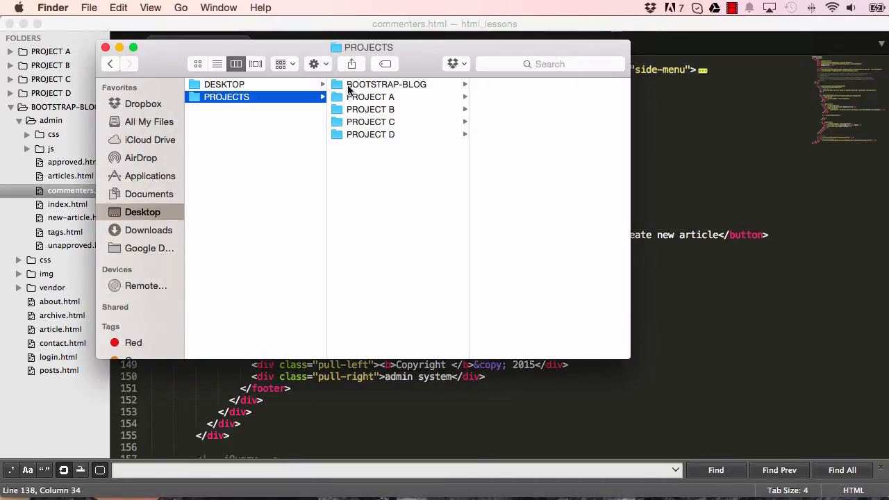
{"action": "left_click", "coordinate": [387, 84]}
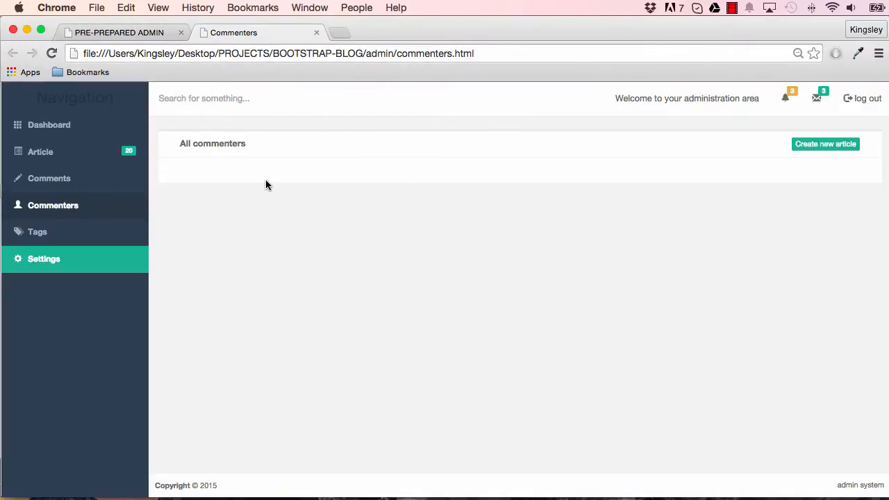
{"action": "mouse_move", "coordinate": [826, 144]}
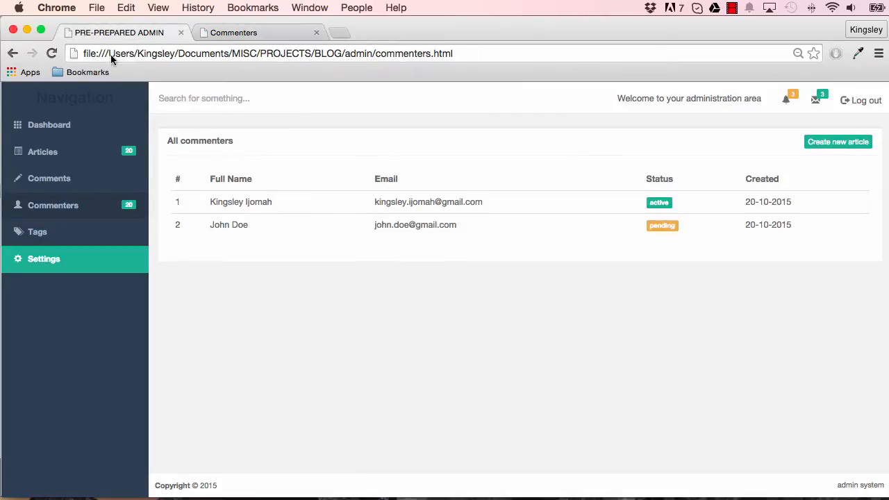
{"action": "mouse_move", "coordinate": [223, 234]}
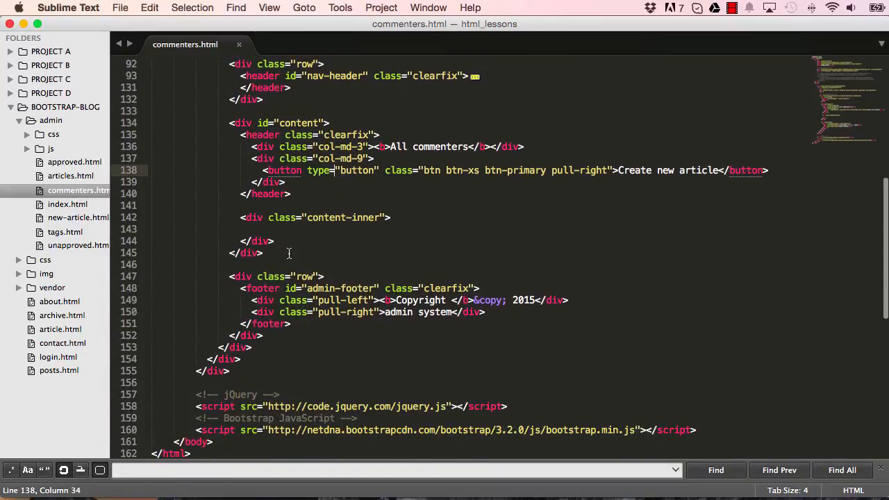
Step: Insert a bs3-table snippet with table-hover, a head row of three th cells and one body row
{"action": "type", "text": "bs"}
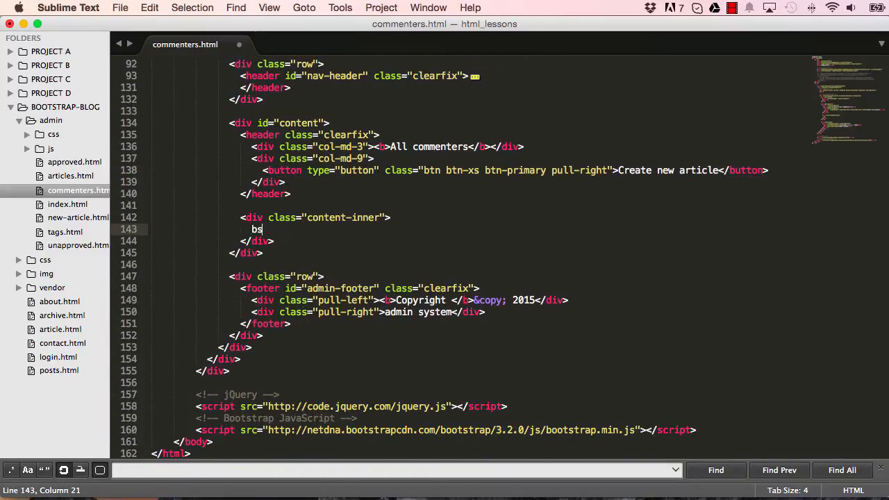
{"action": "type", "text": "3-"}
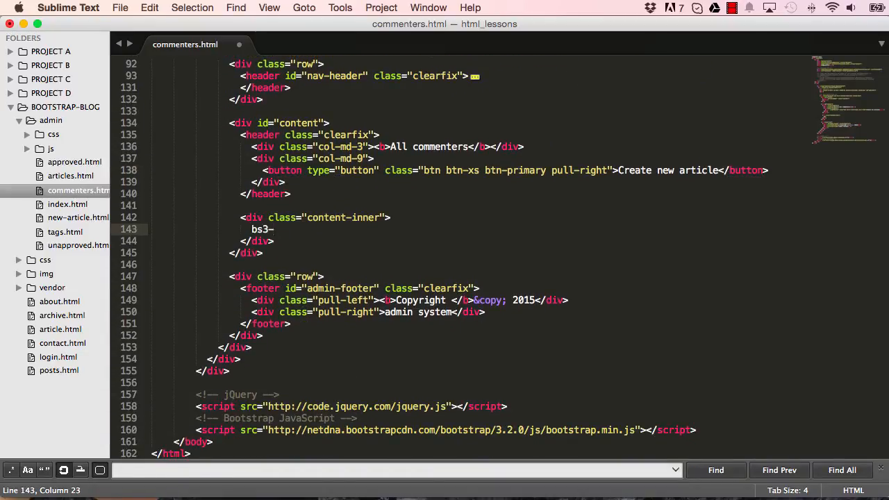
{"action": "type", "text": "-table class=\"table table"}
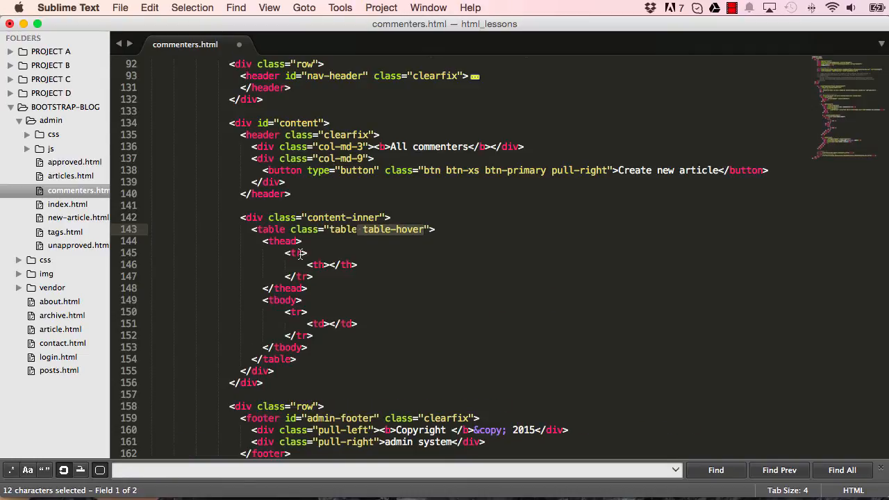
{"action": "scroll", "scroll_direction": "down", "scroll_amount": 3}
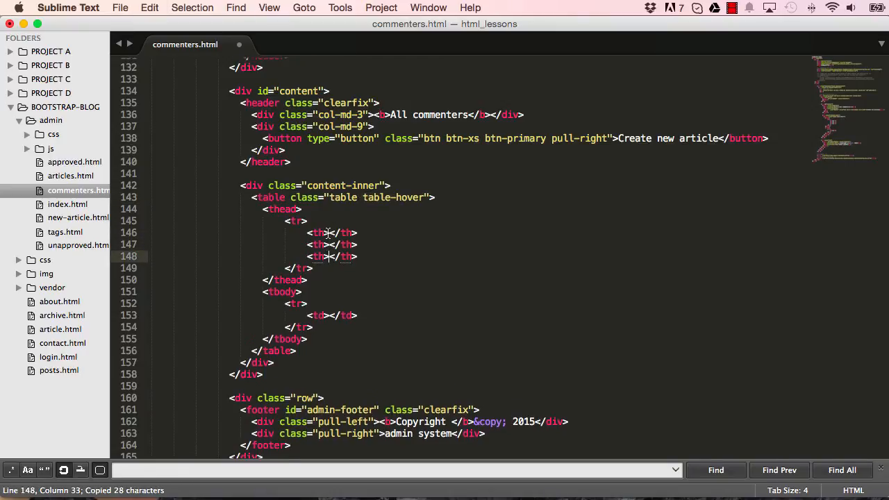
Step: Extend the header to five cells and enter the headings '#', 'Full Name' and 'Email'
{"action": "key", "text": "Enter"}
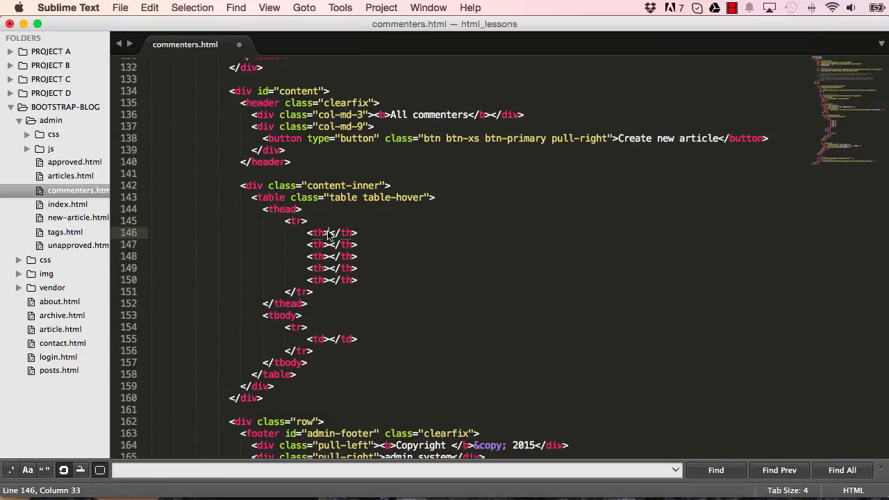
{"action": "type", "text": "#"}
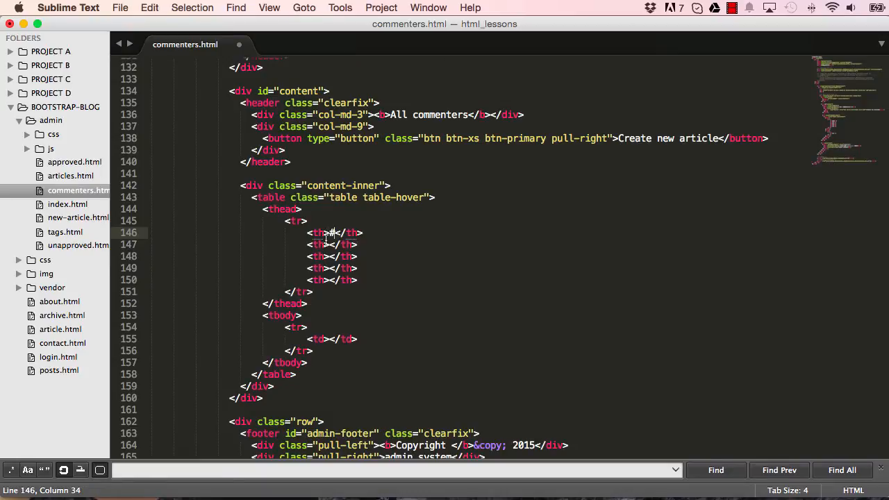
{"action": "left_click", "coordinate": [330, 244]}
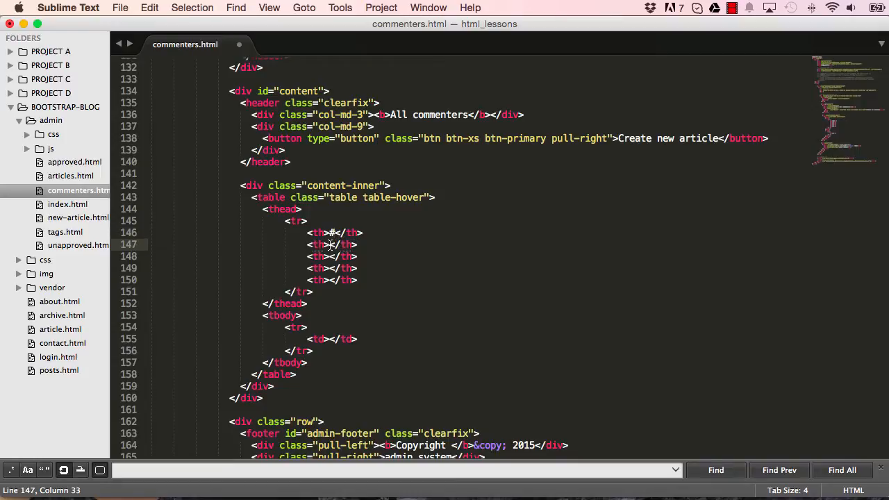
{"action": "type", "text": "Full"}
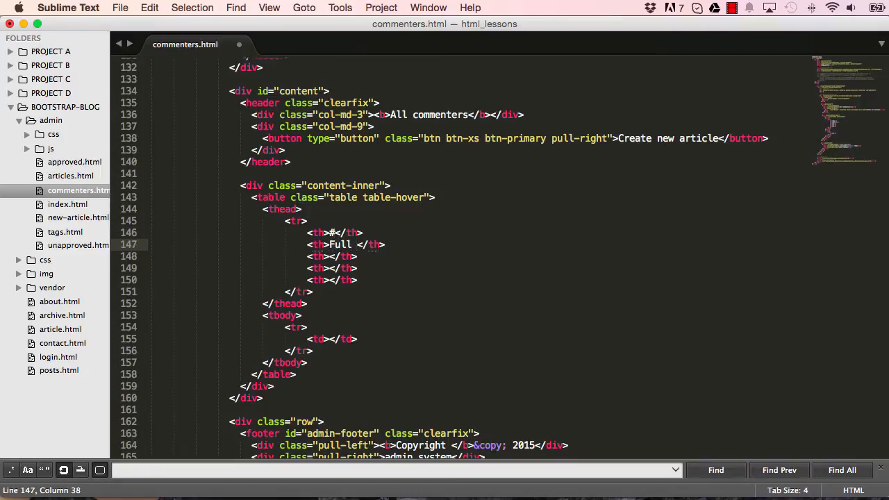
{"action": "type", "text": "Name"}
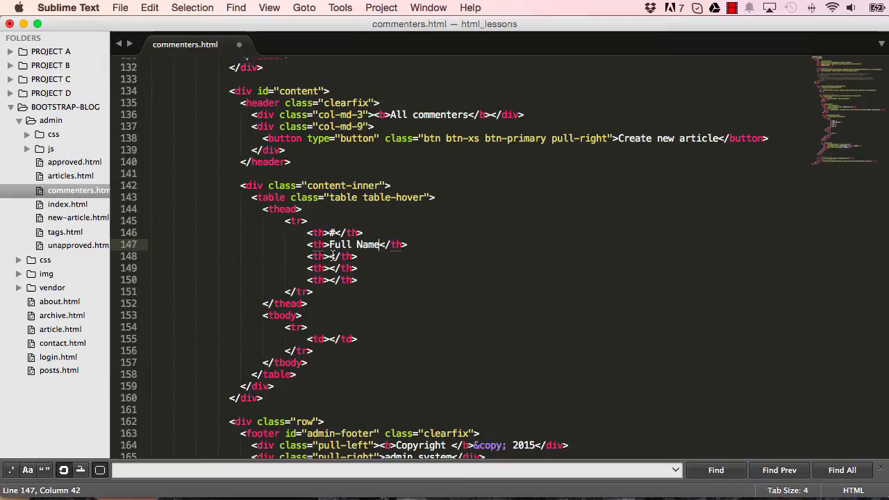
{"action": "type", "text": "Em"}
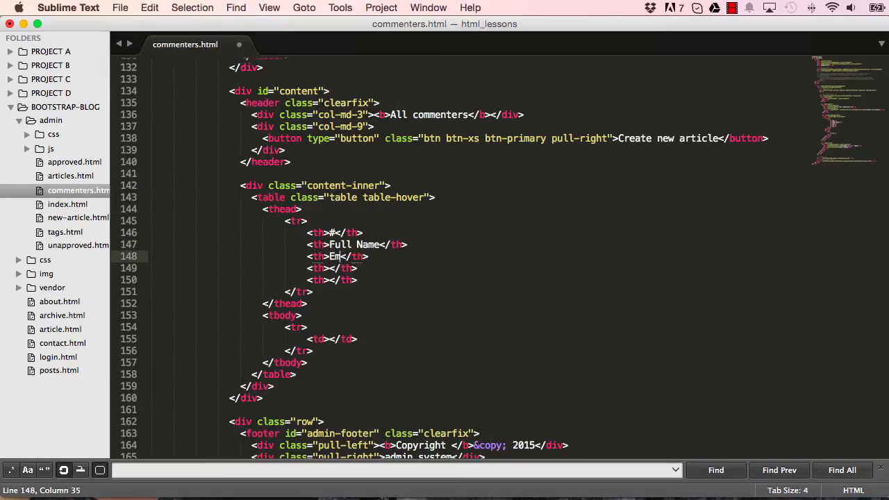
{"action": "type", "text": "ail"}
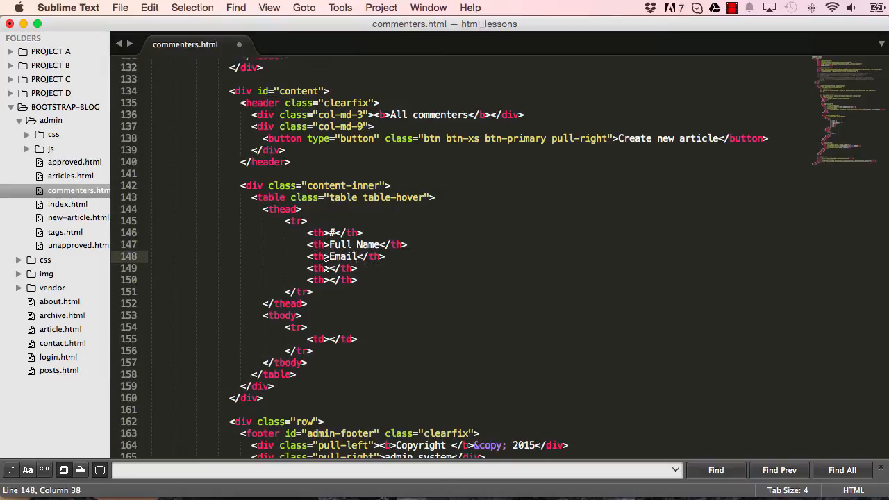
Step: Enter the 'Status' and 'Created' headings, then preview the table in Chrome
{"action": "type", "text": "Statu"}
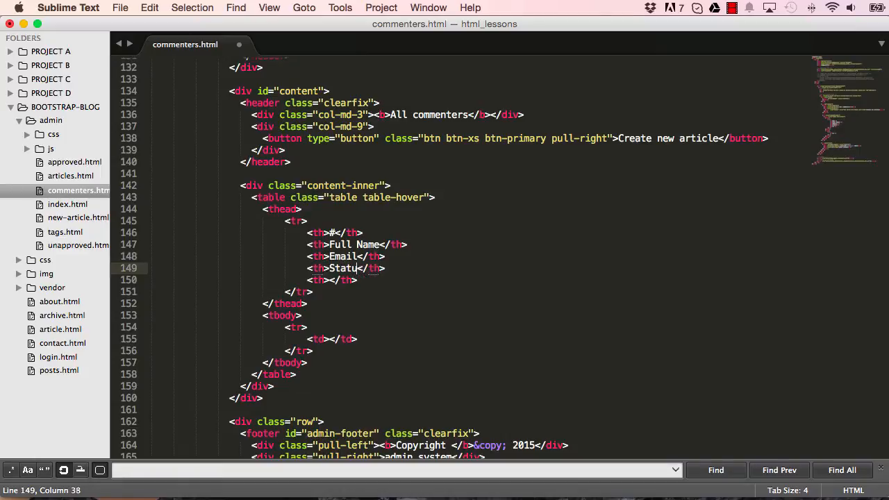
{"action": "type", "text": "s"}
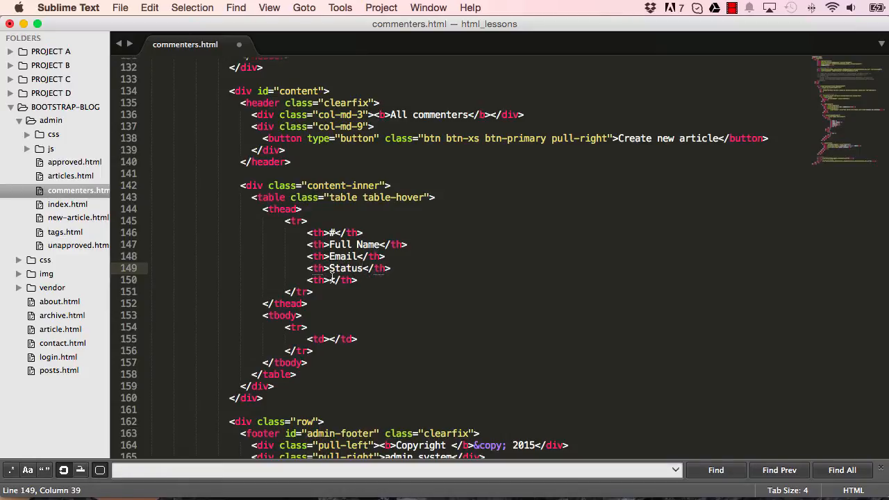
{"action": "left_click", "coordinate": [327, 280]}
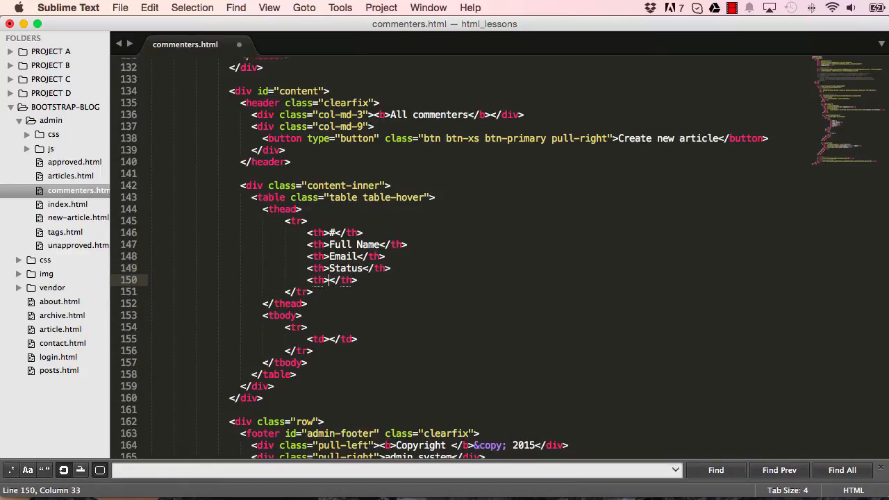
{"action": "type", "text": "Created"}
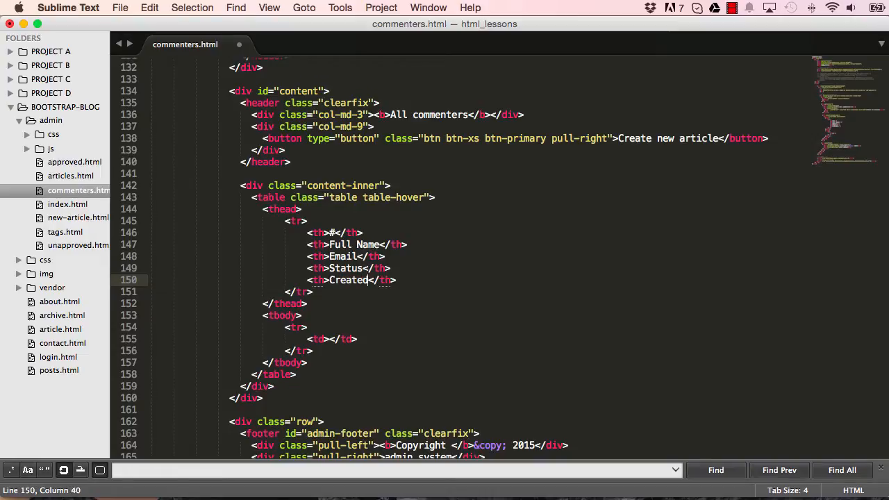
{"action": "left_click", "coordinate": [57, 8]}
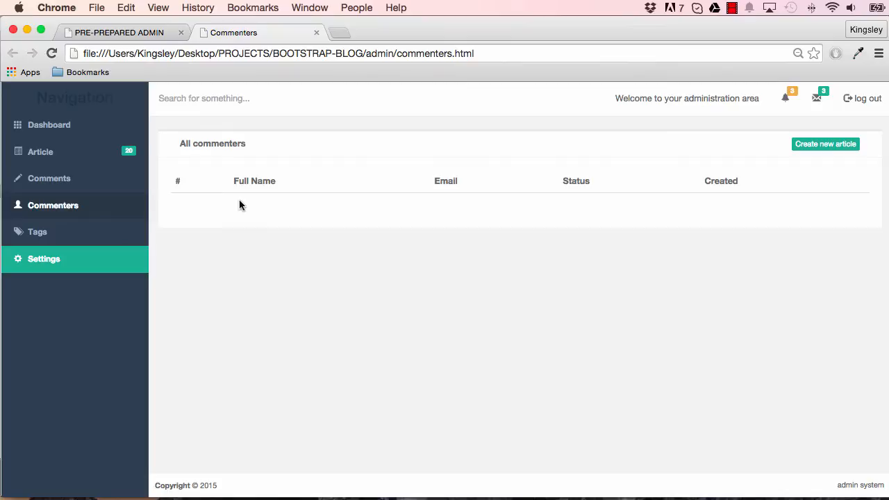
{"action": "mouse_move", "coordinate": [294, 200]}
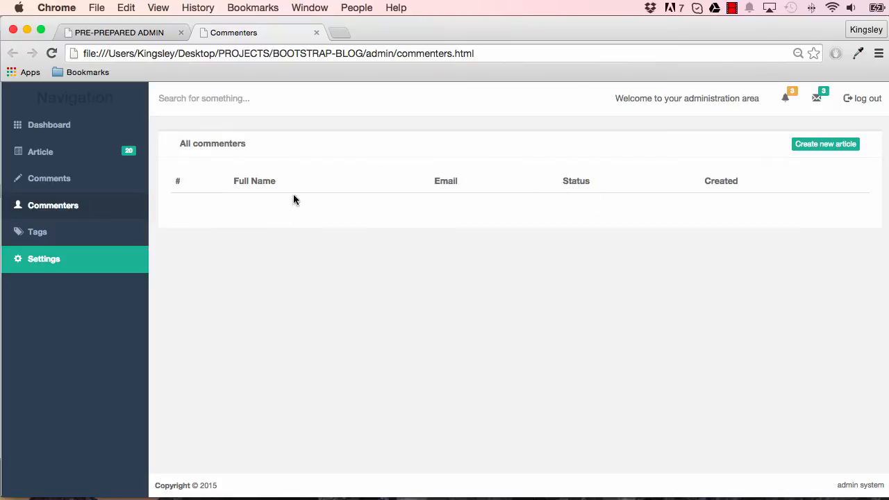
{"action": "key", "text": "cmd+tab"}
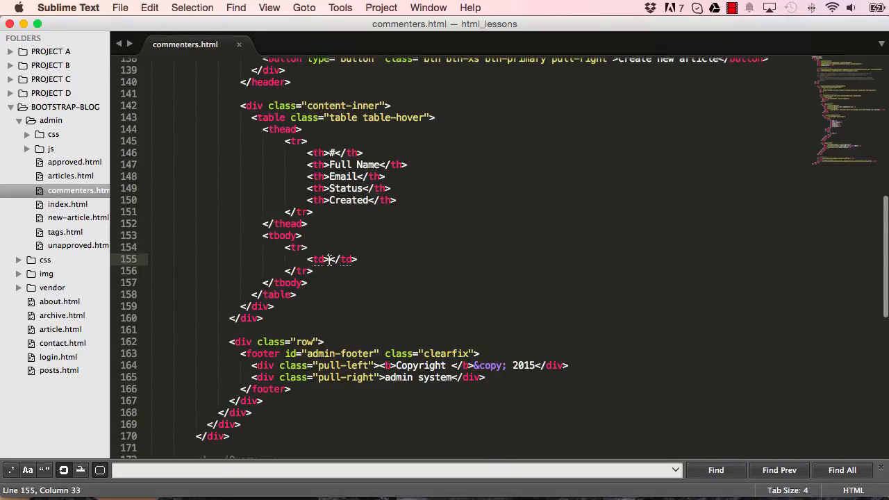
{"action": "key", "text": "cmd+v"}
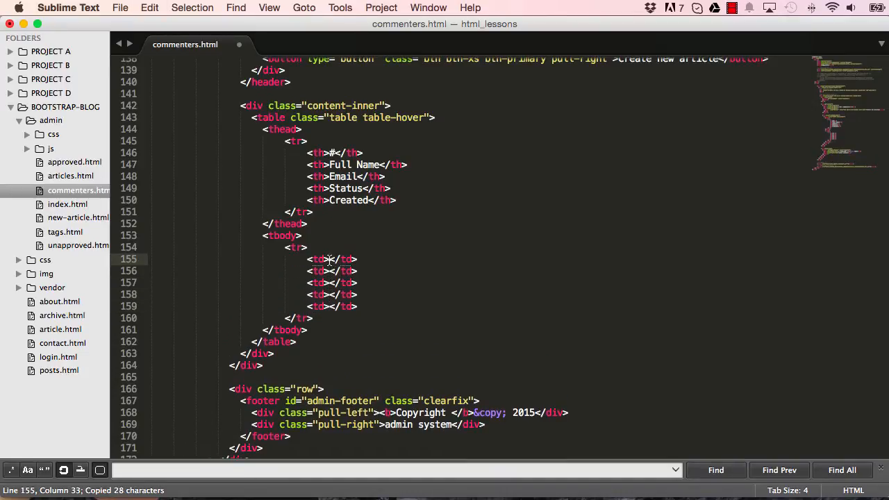
{"action": "type", "text": "1"}
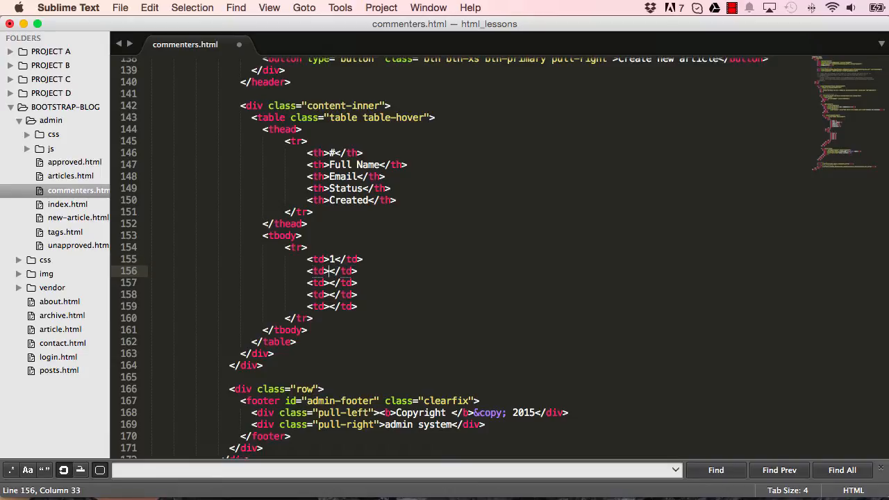
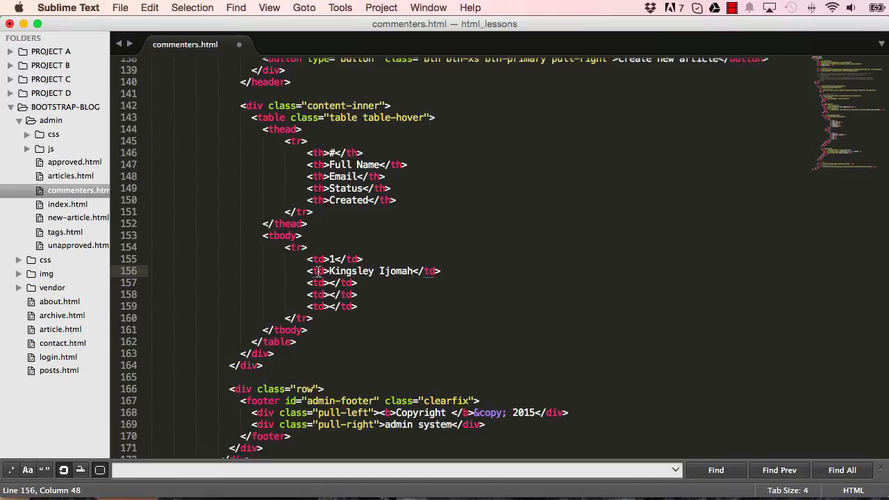
{"action": "left_click", "coordinate": [328, 283]}
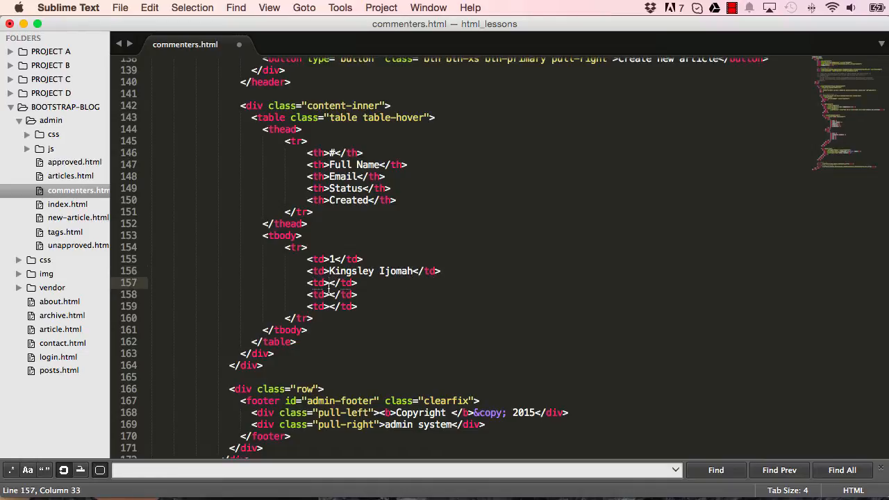
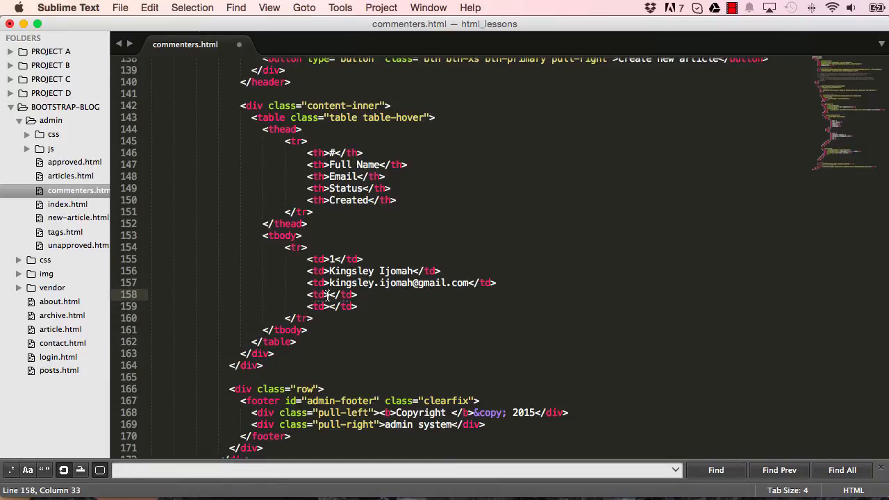
Step: Add an 'active' bs3 status label and a Created date of 20-10-2015
{"action": "type", "text": "bs3"}
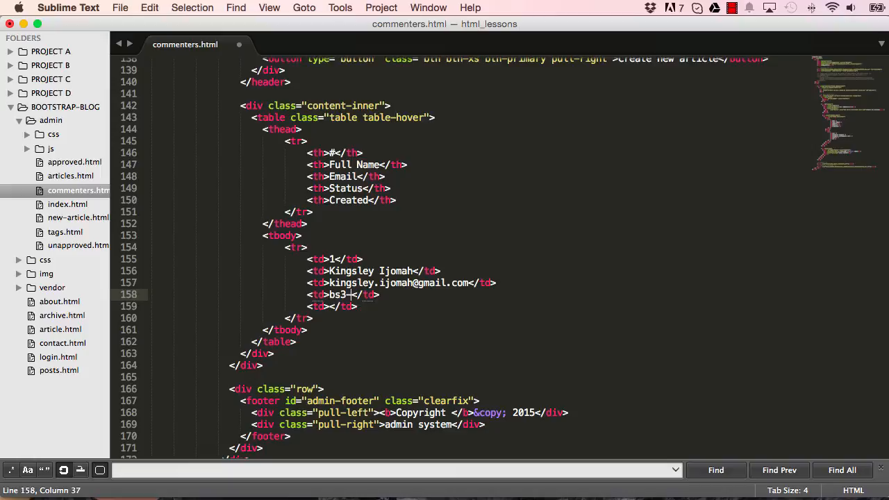
{"action": "type", "text": "-label:s"}
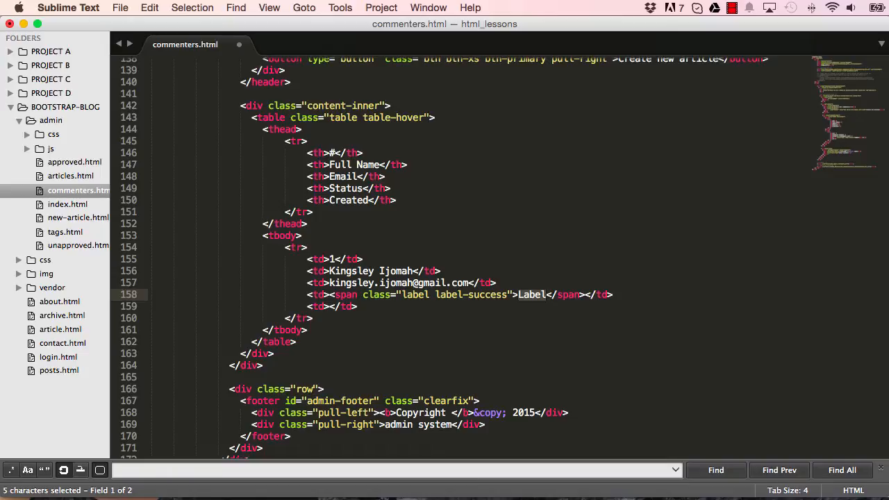
{"action": "type", "text": "active"}
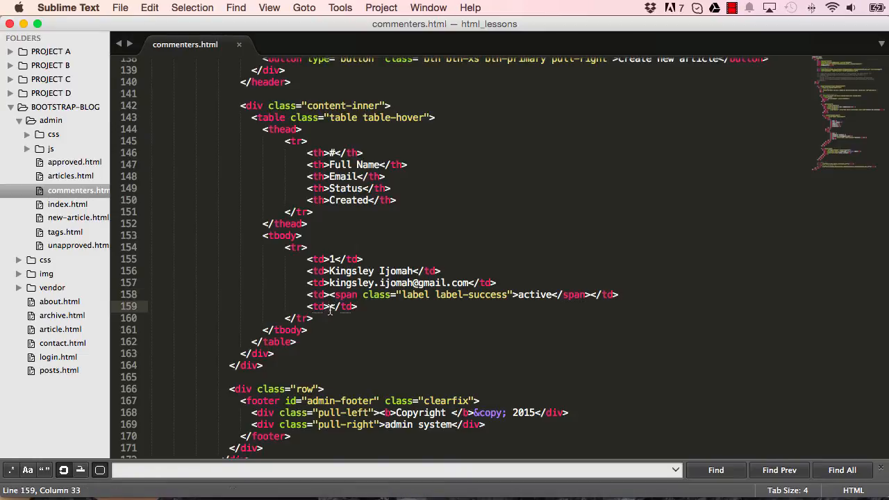
{"action": "type", "text": "20-10-"}
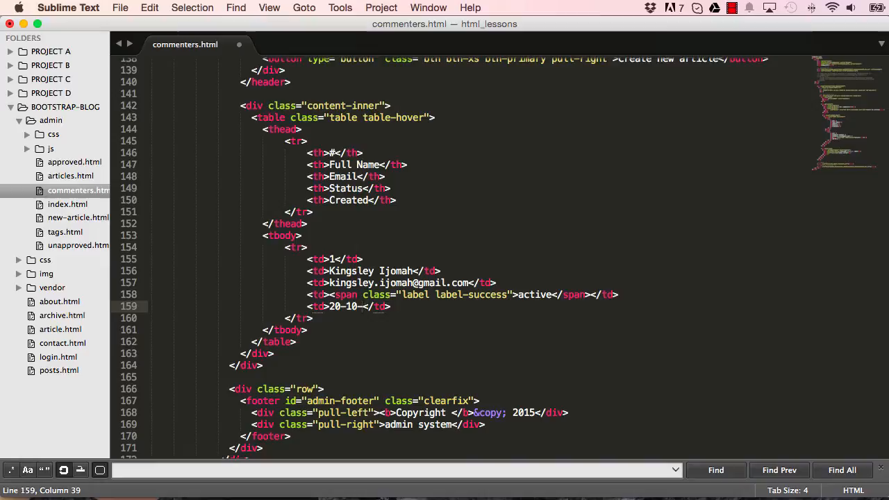
{"action": "type", "text": "2014"}
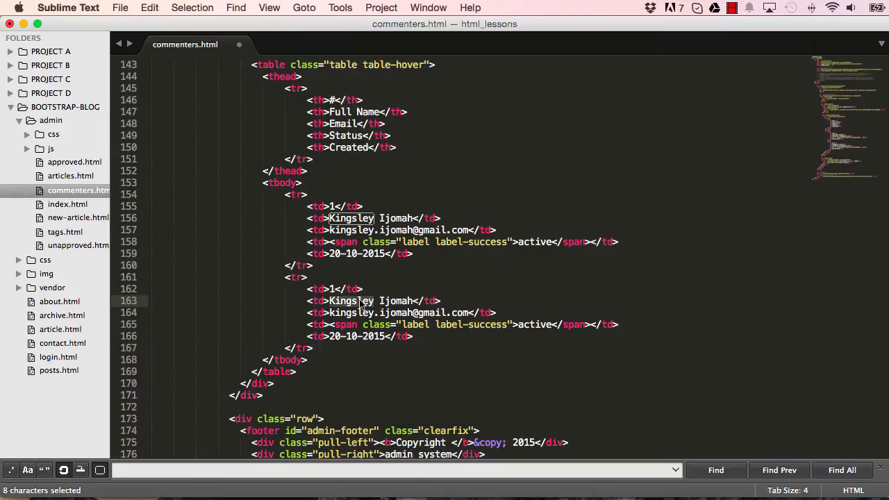
{"action": "type", "text": "John Doe</td>"}
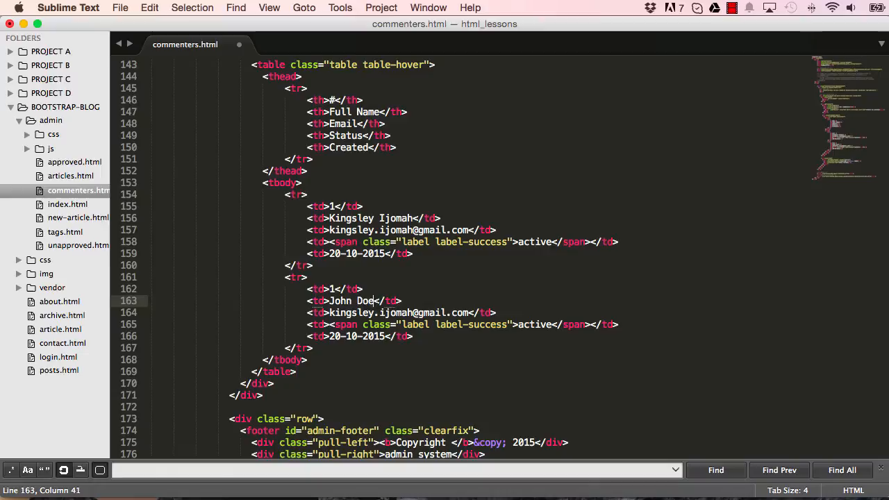
{"action": "double_click", "coordinate": [350, 313]}
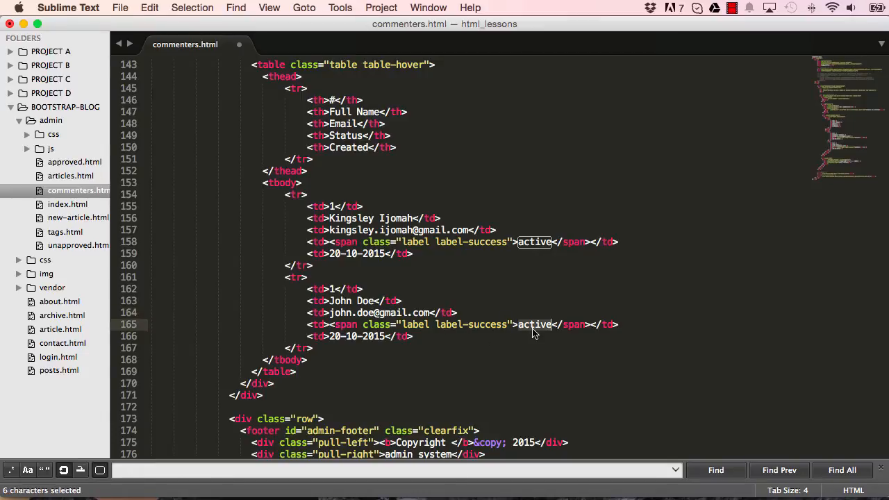
{"action": "type", "text": "pending"}
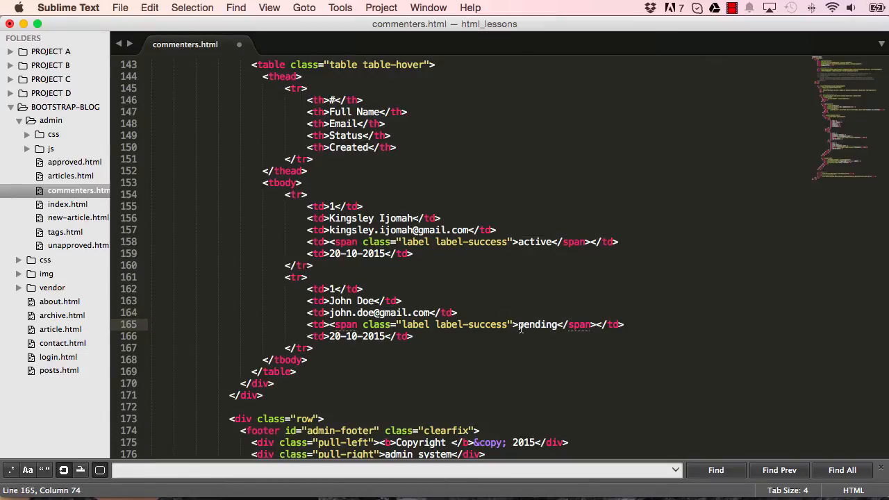
{"action": "type", "text": "wa"}
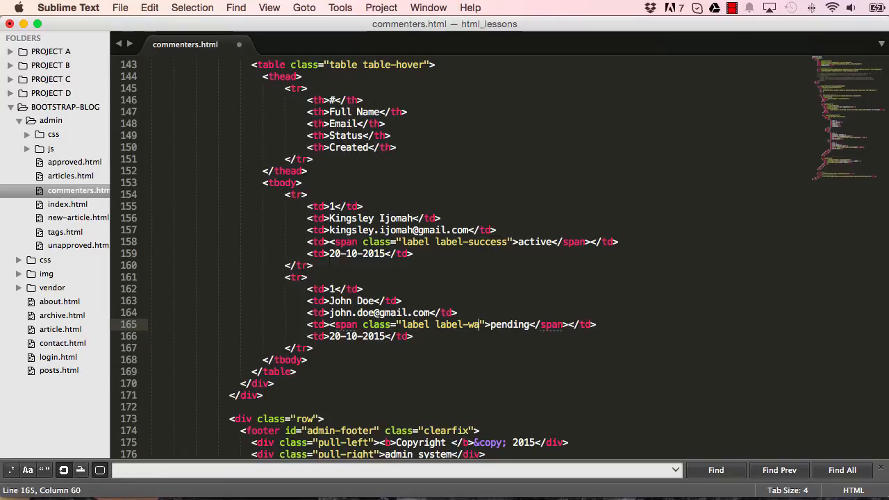
{"action": "type", "text": "rning"}
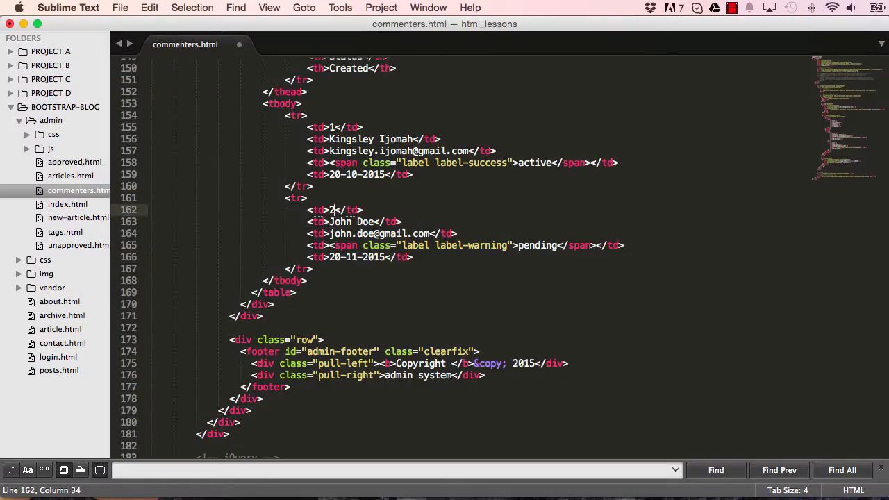
{"action": "key", "text": "cmd+s"}
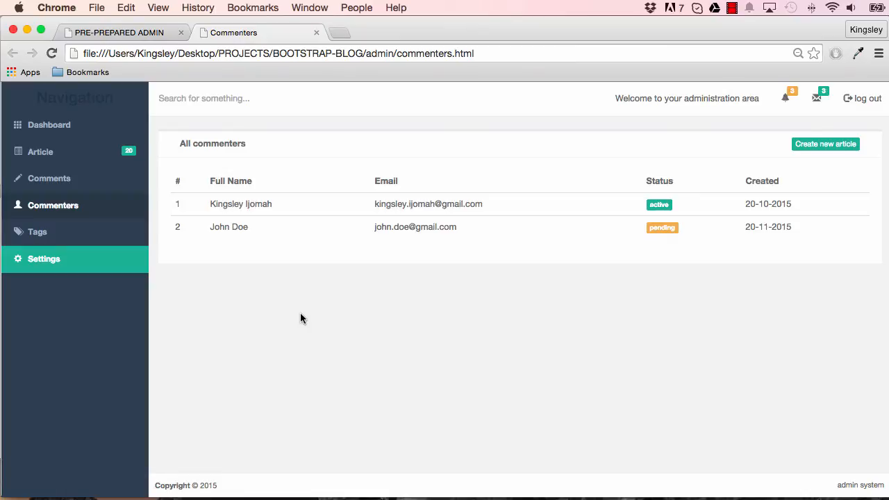
{"action": "mouse_move", "coordinate": [887, 360]}
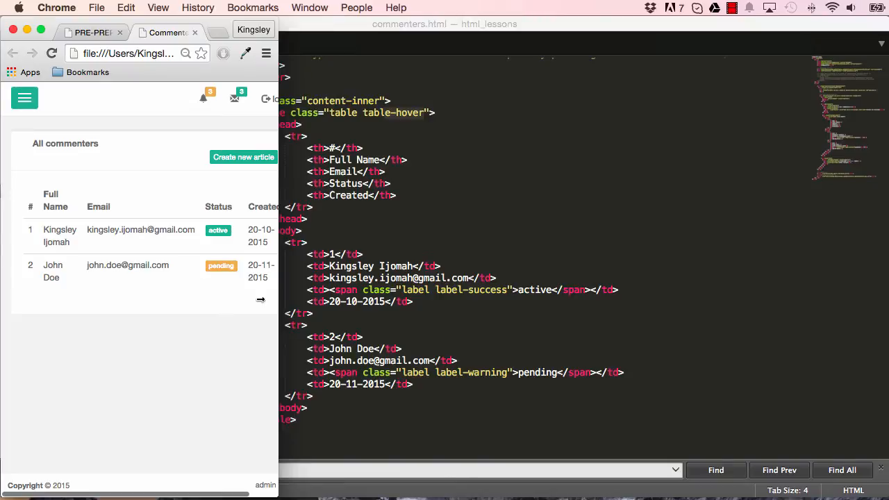
{"action": "mouse_move", "coordinate": [171, 153]}
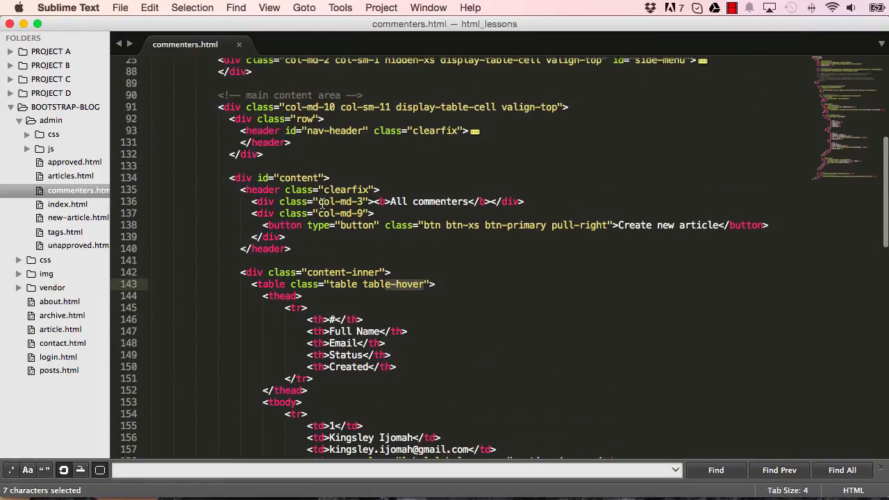
Step: Add col-xs-4 col-sm-3 to the All commenters div and col-xs-8 col-sm-9 to the button div
{"action": "left_click", "coordinate": [320, 202]}
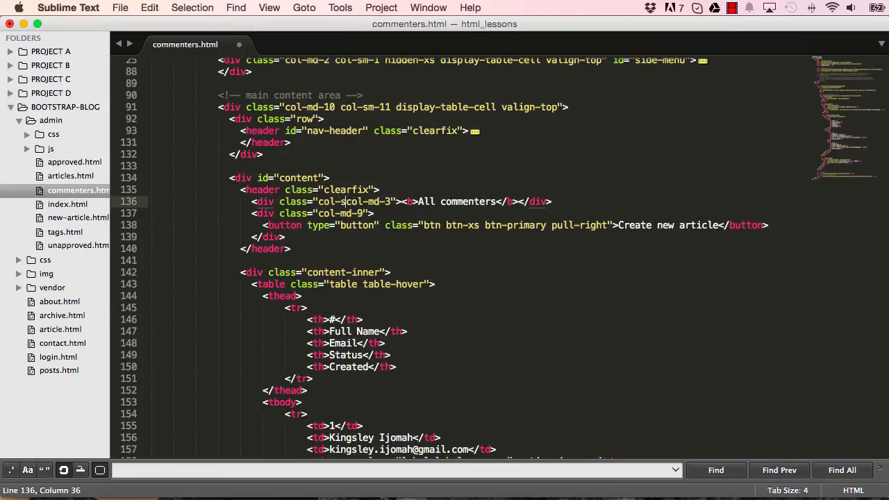
{"action": "type", "text": "col-sm-3"}
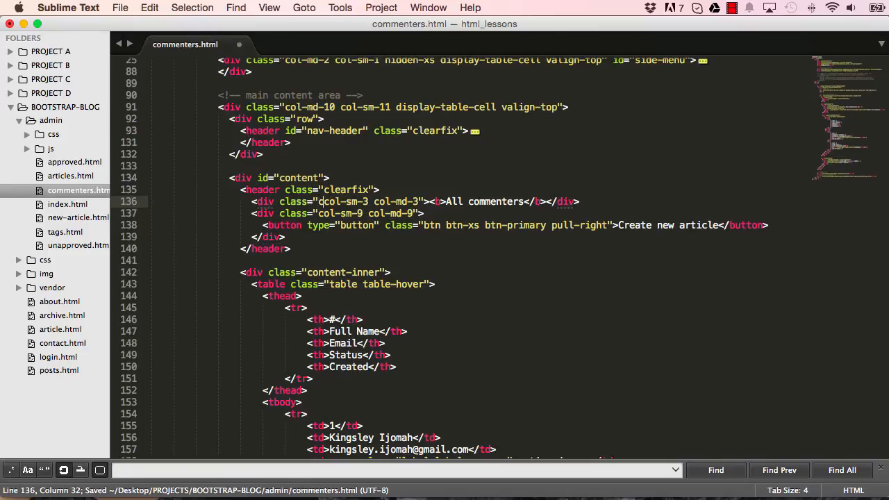
{"action": "type", "text": "col-xs-4"}
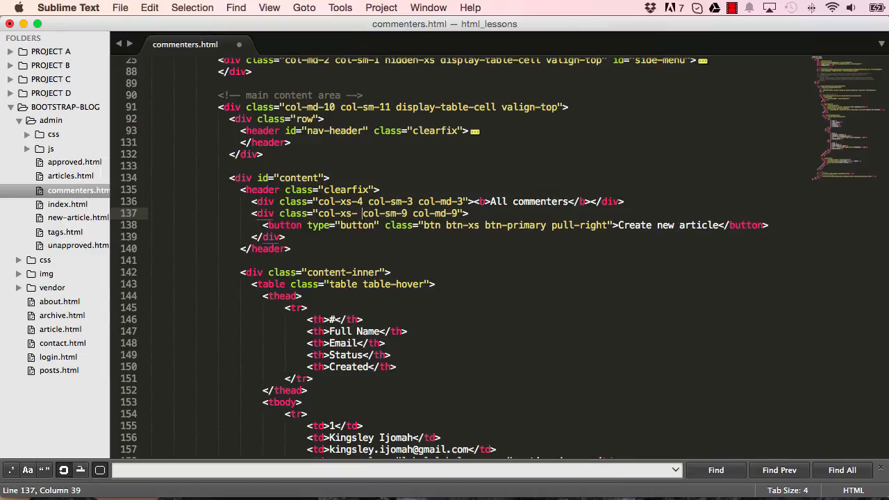
{"action": "type", "text": "8"}
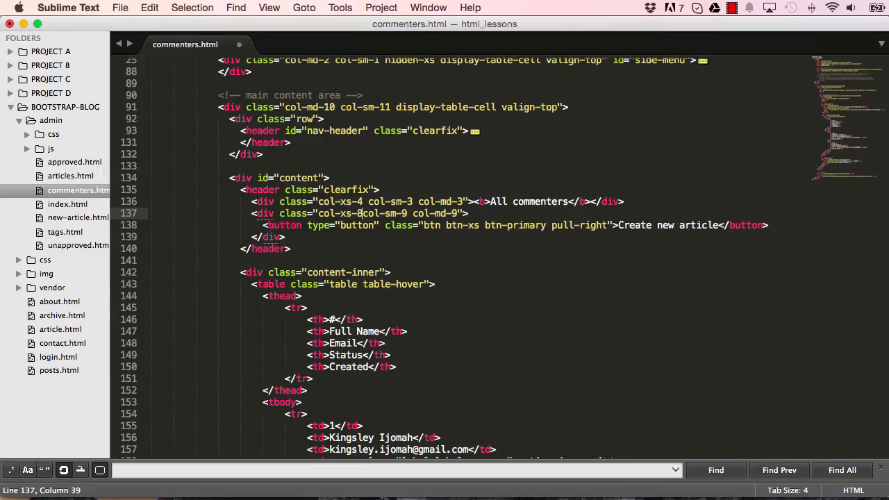
{"action": "key", "text": "cmd+s"}
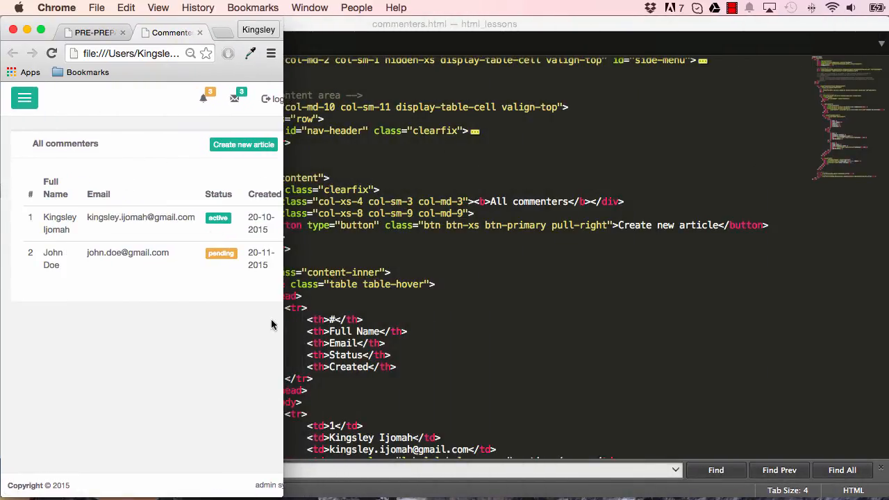
{"action": "mouse_move", "coordinate": [260, 369]}
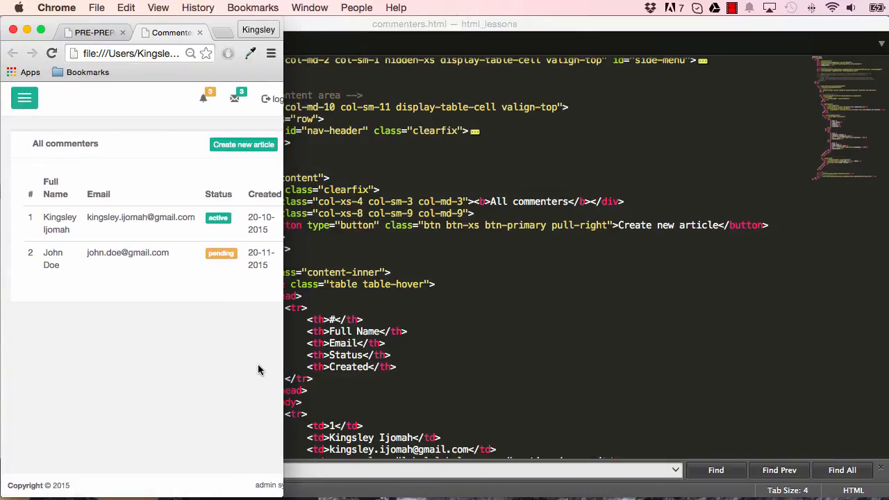
{"action": "mouse_move", "coordinate": [276, 325]}
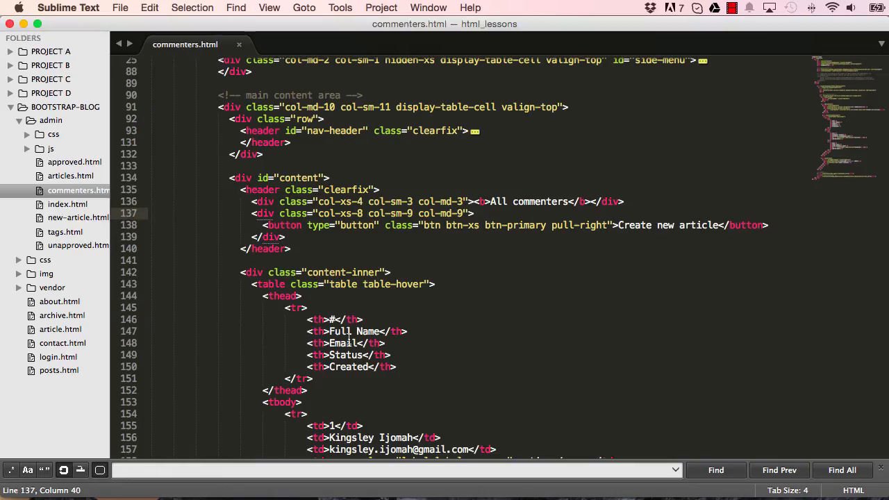
Step: Add class="hidden-xs" to the Created table header cell
{"action": "scroll", "scroll_direction": "down", "scroll_amount": 3}
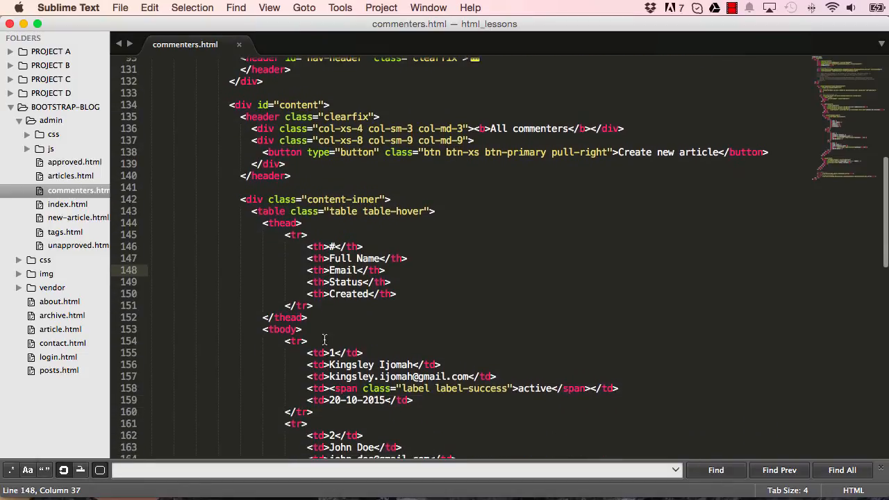
{"action": "type", "text": "class=\"hidden-xs"}
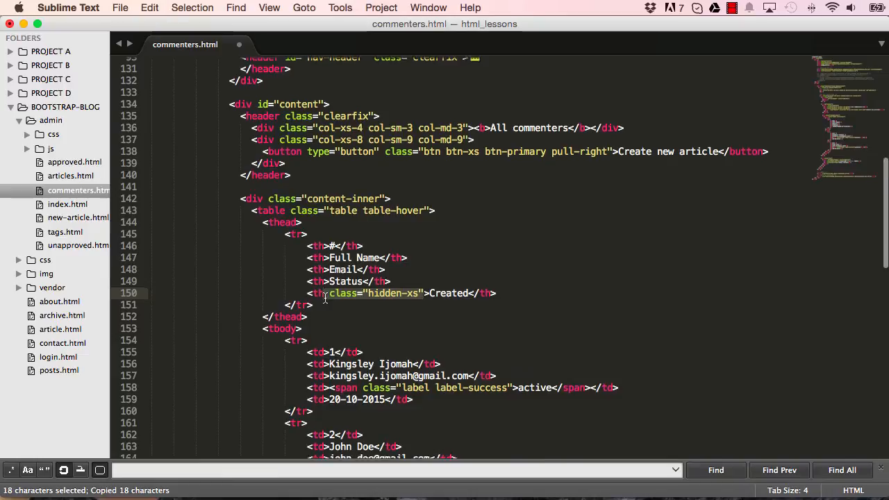
{"action": "scroll", "scroll_direction": "down", "scroll_amount": 3}
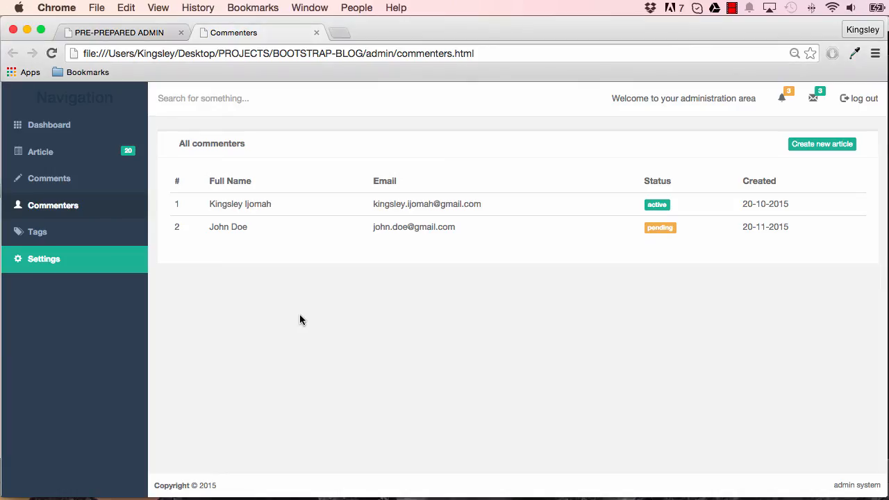
{"action": "mouse_move", "coordinate": [864, 273]}
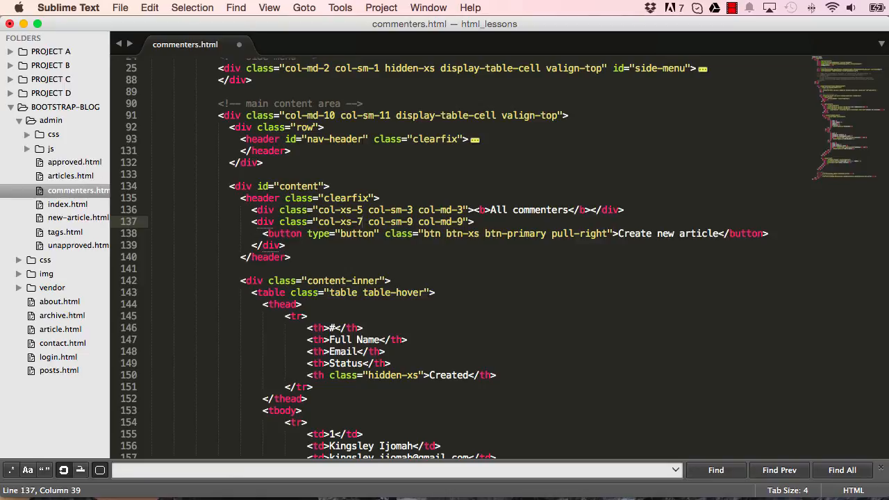
Step: Save the col-xs-5/col-xs-7 header split and view the prepared admin's Settings page
{"action": "key", "text": "cmd+s"}
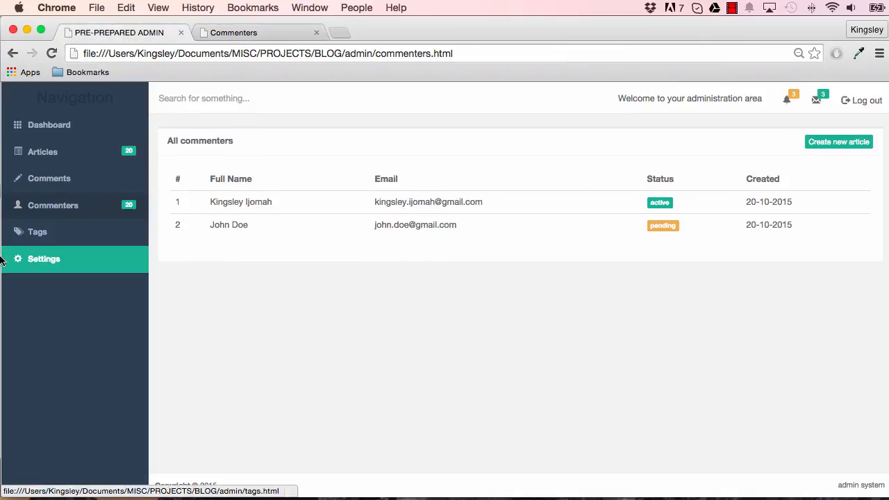
{"action": "left_click", "coordinate": [44, 258]}
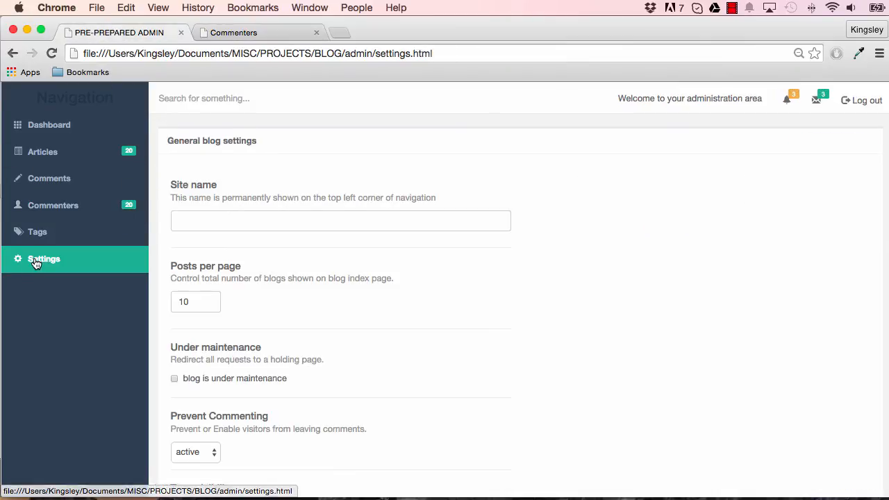